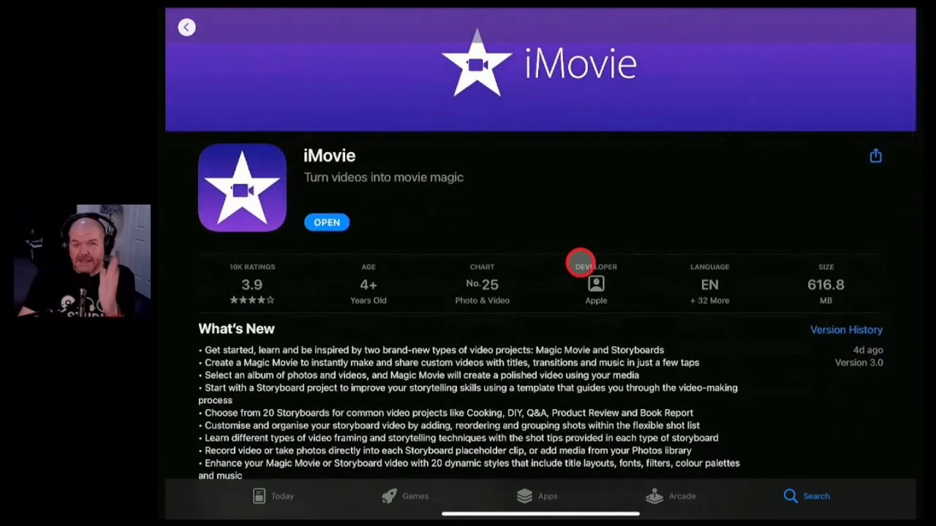
Launch the App Store from Spotlight and start iMovie from its store page
scroll(down, 3)
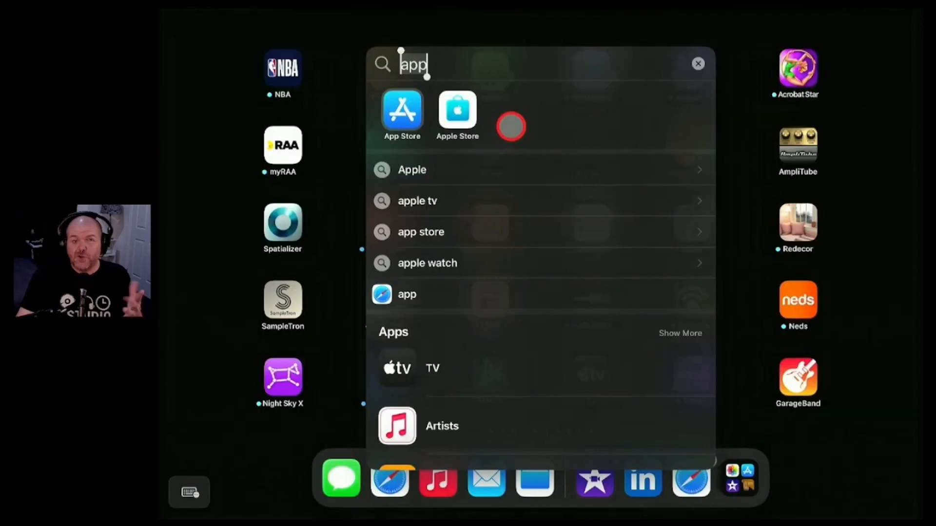
click(402, 110)
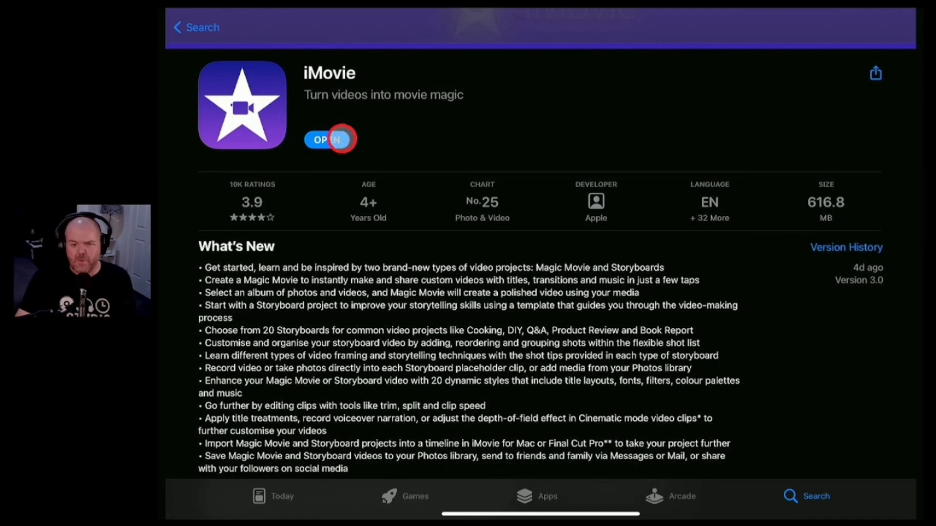
click(328, 139)
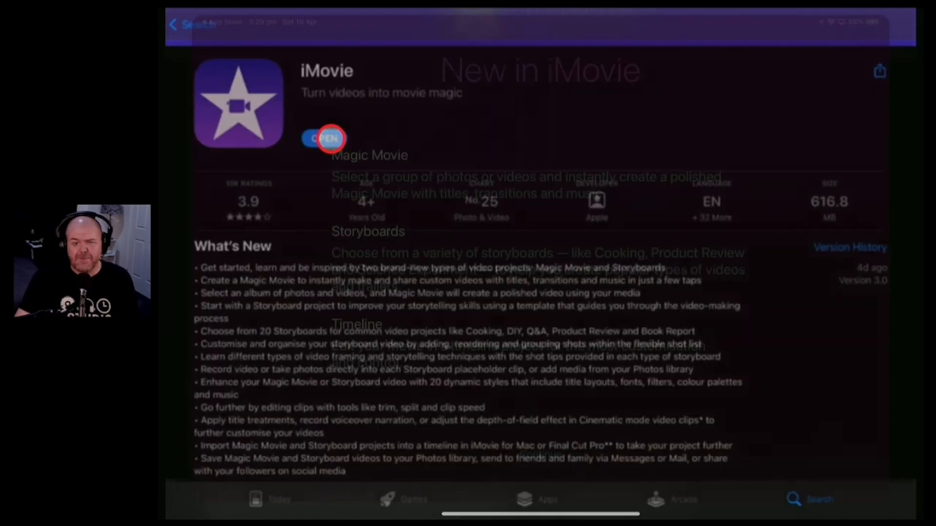
Continue past the New in iMovie screen to the My Movie 2 timeline
click(323, 138)
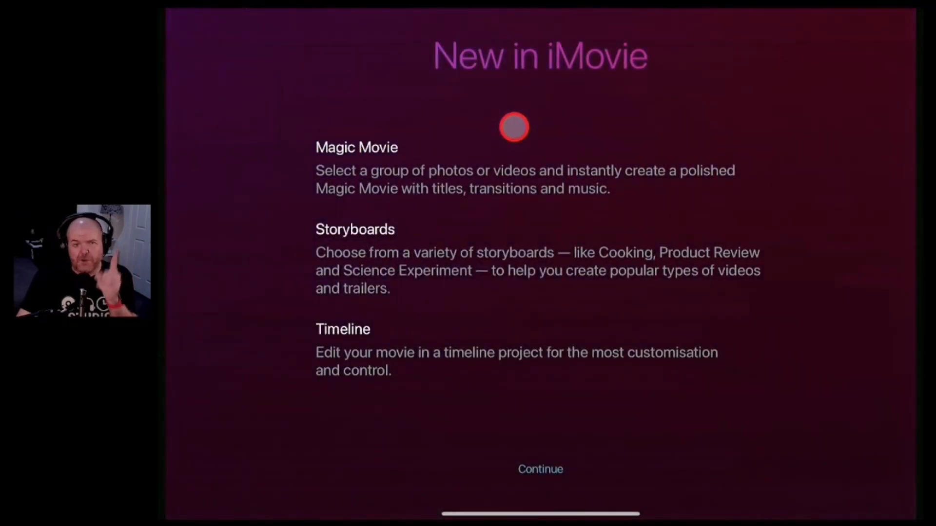
mouse_move(799, 176)
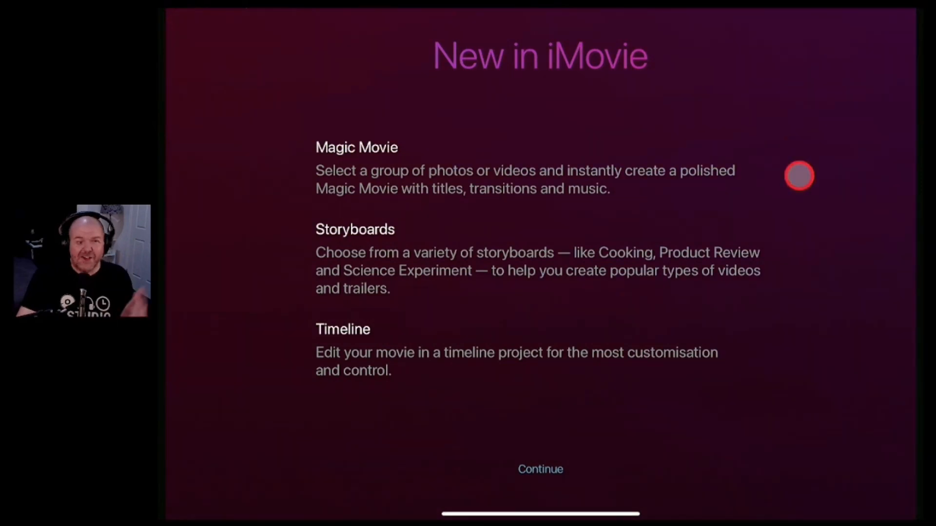
mouse_move(429, 183)
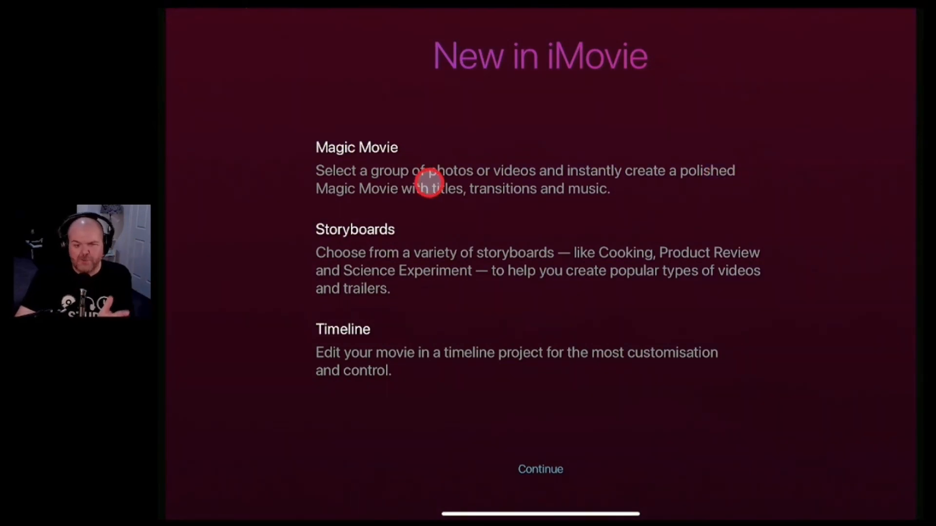
mouse_move(391, 331)
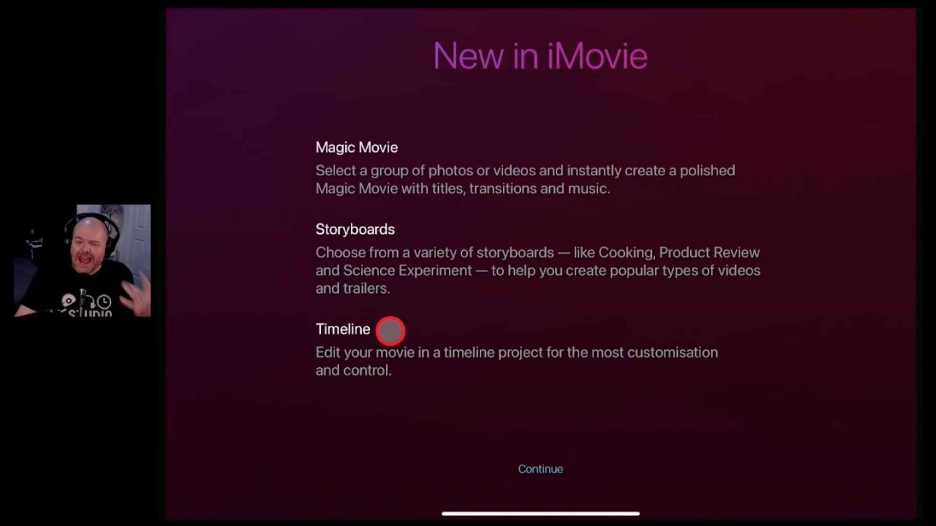
mouse_move(410, 327)
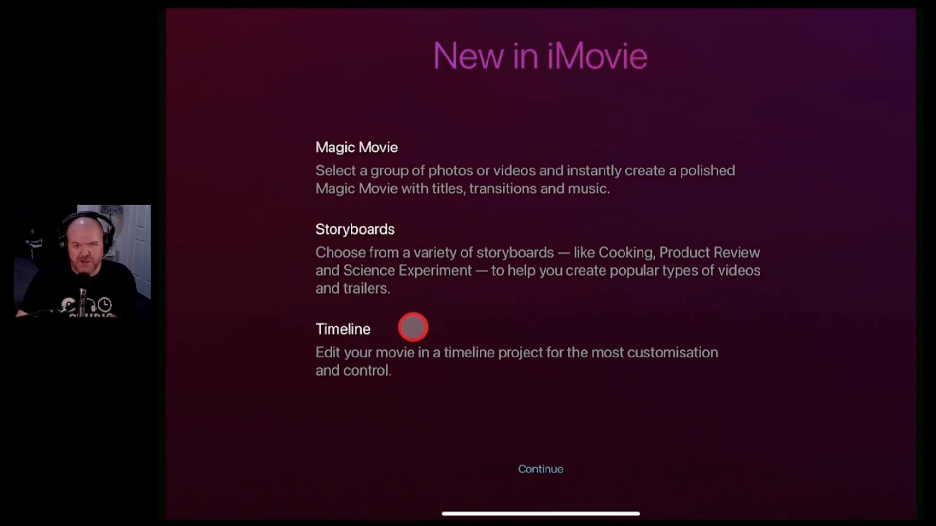
click(539, 469)
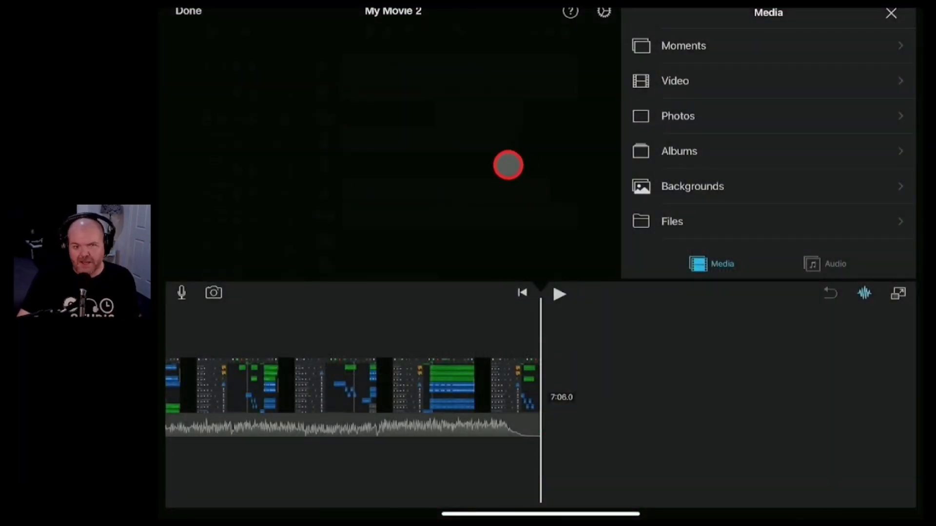
Return to Projects, start a Movie from scratch and back out of its media picker
click(188, 11)
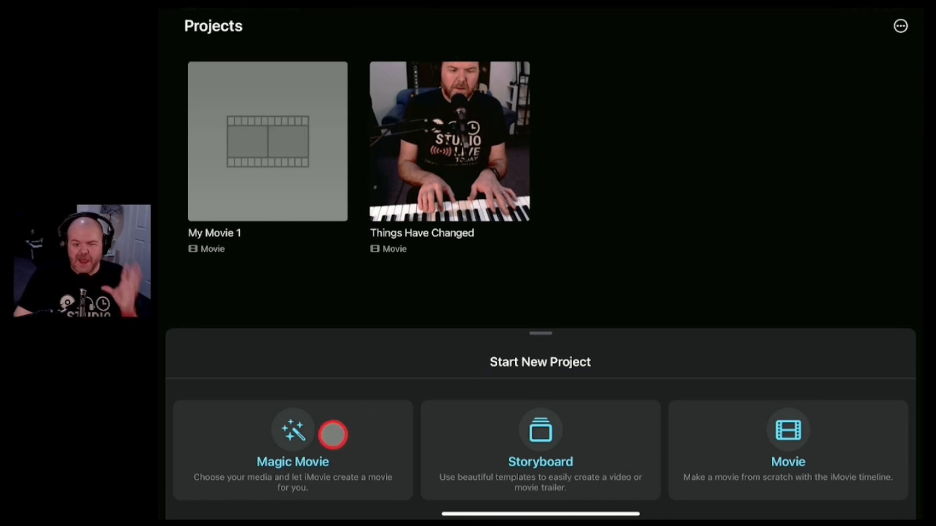
mouse_move(562, 421)
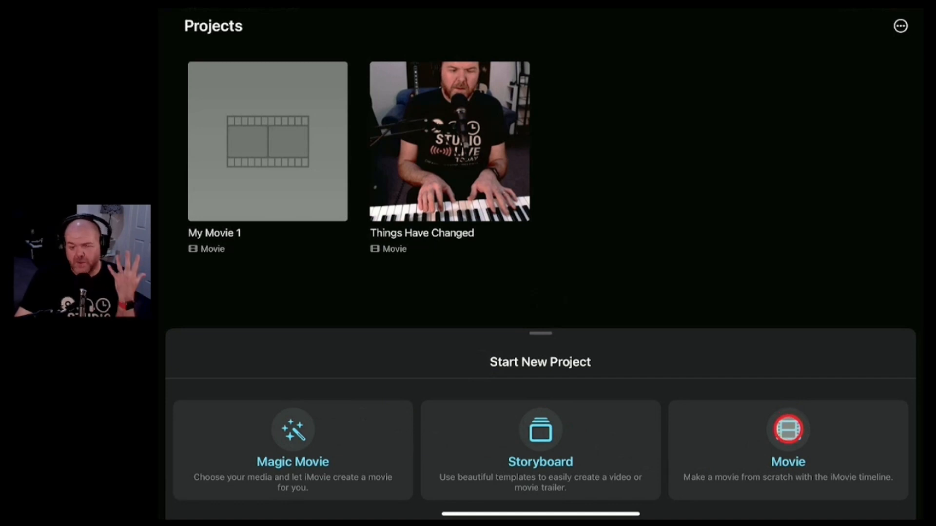
click(787, 445)
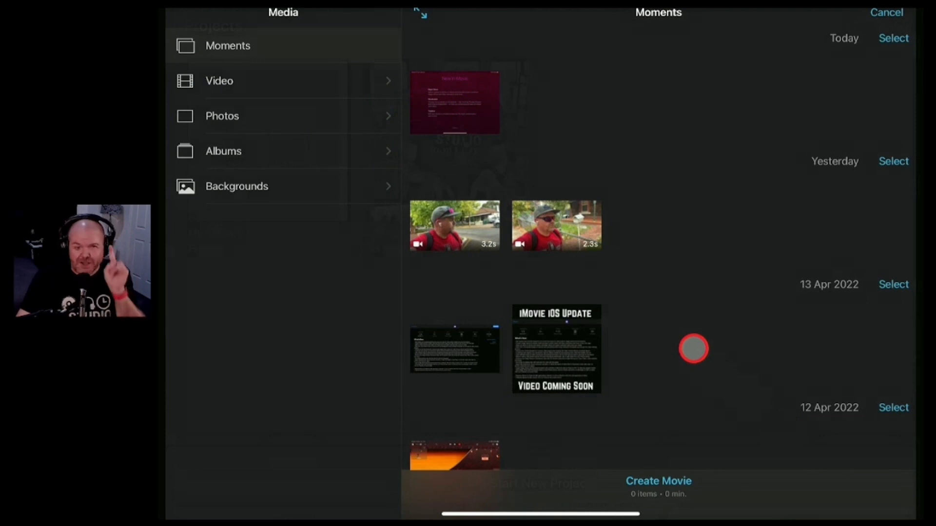
click(886, 12)
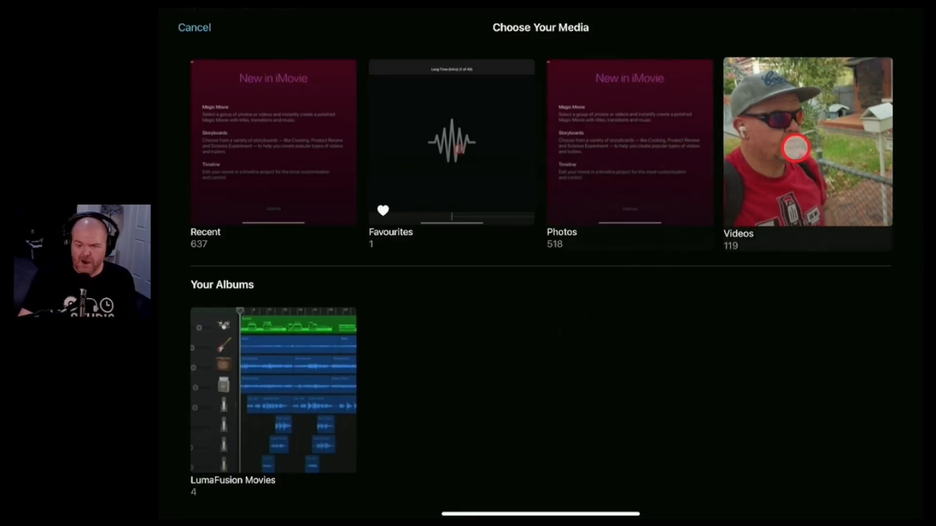
Select clips from the Videos album, including the rainy lake clip, for the Magic Movie
click(807, 141)
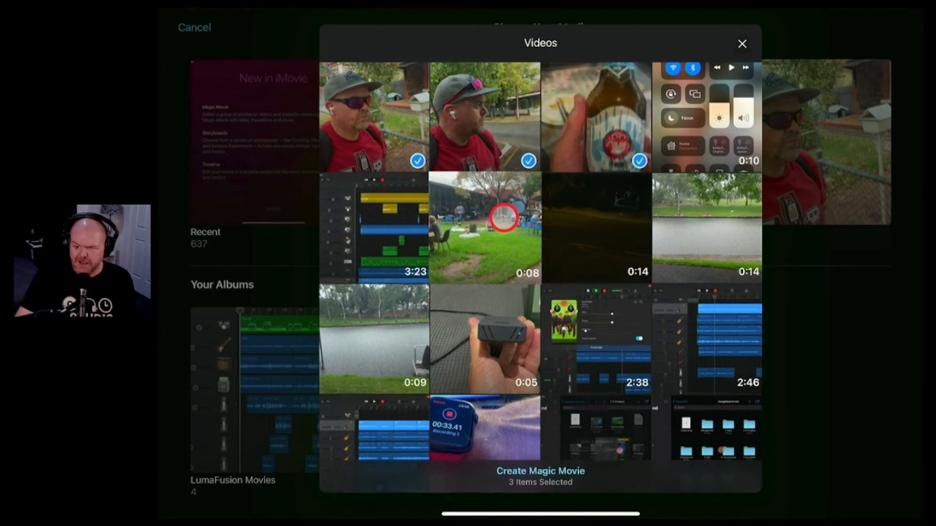
click(706, 228)
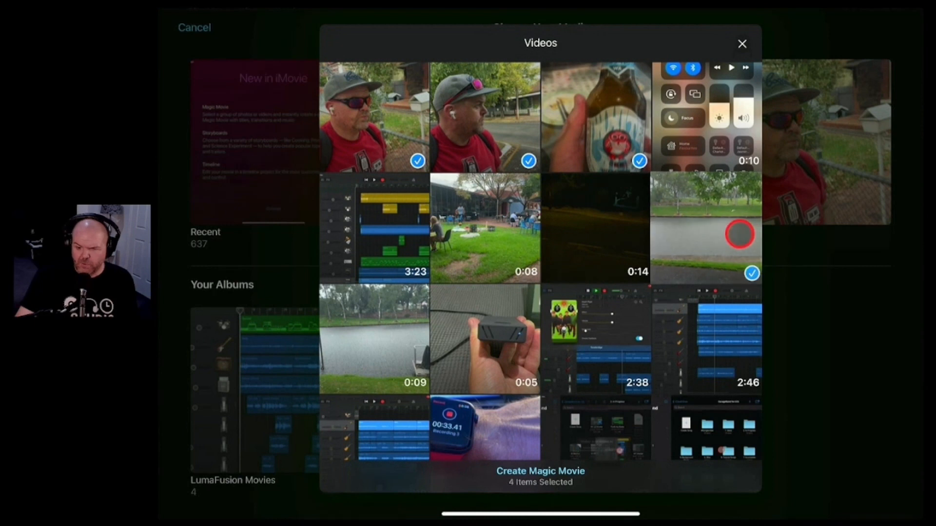
click(485, 339)
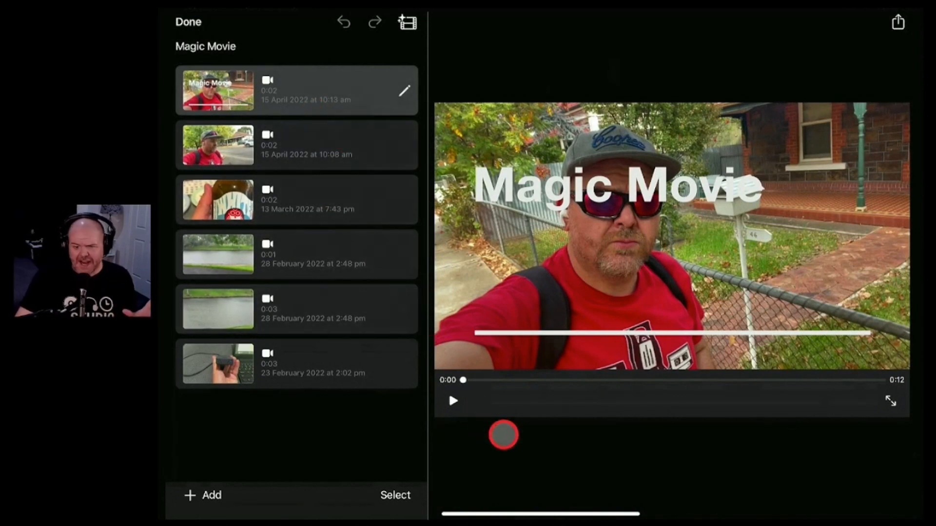
click(452, 401)
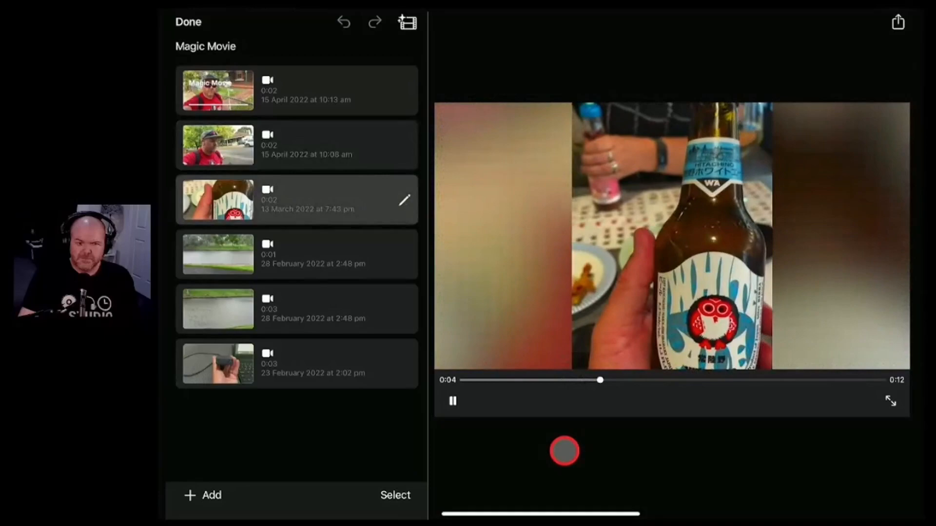
click(296, 255)
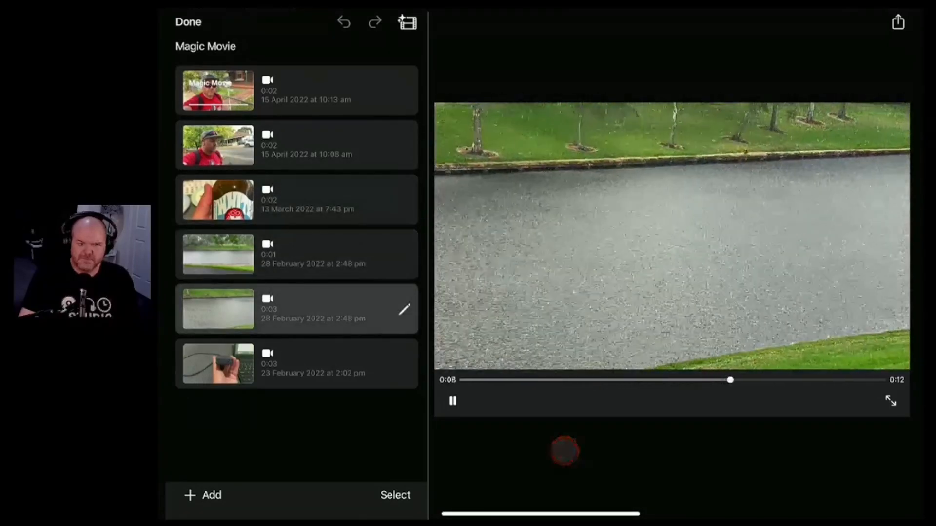
click(295, 364)
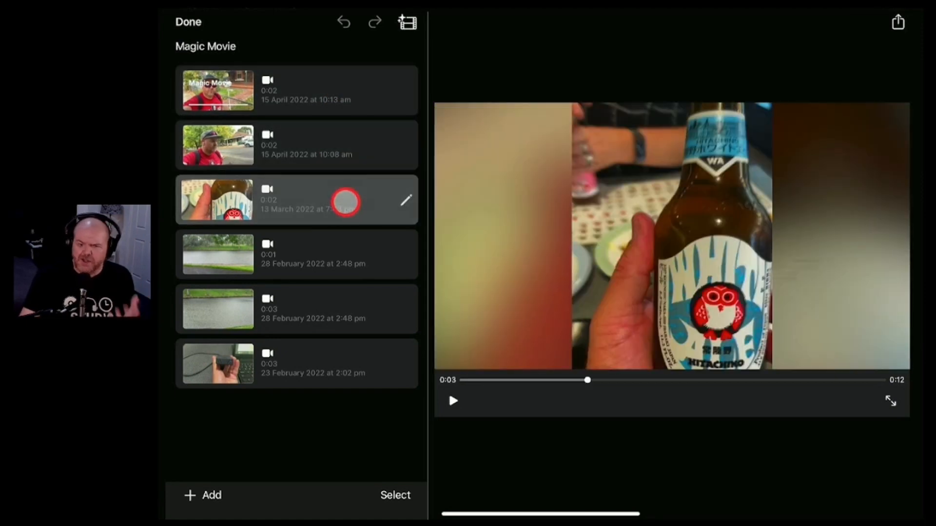
click(296, 309)
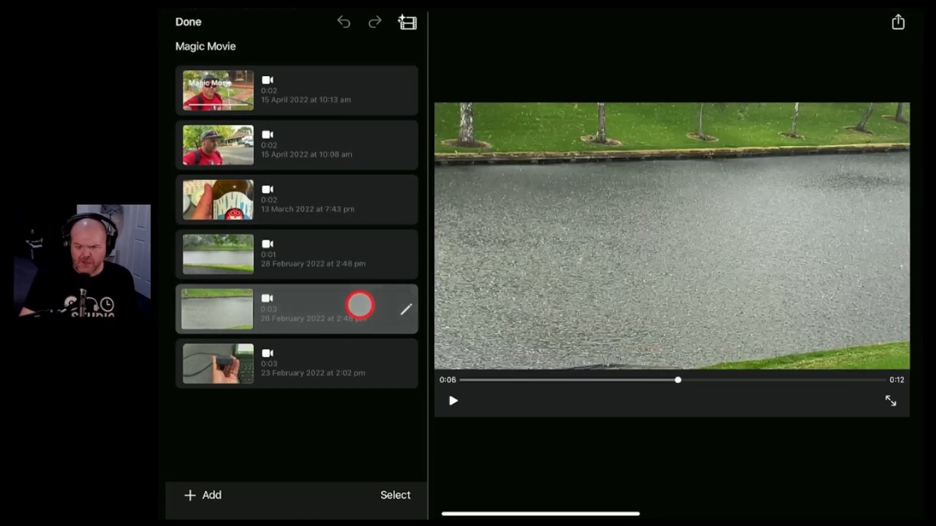
click(292, 363)
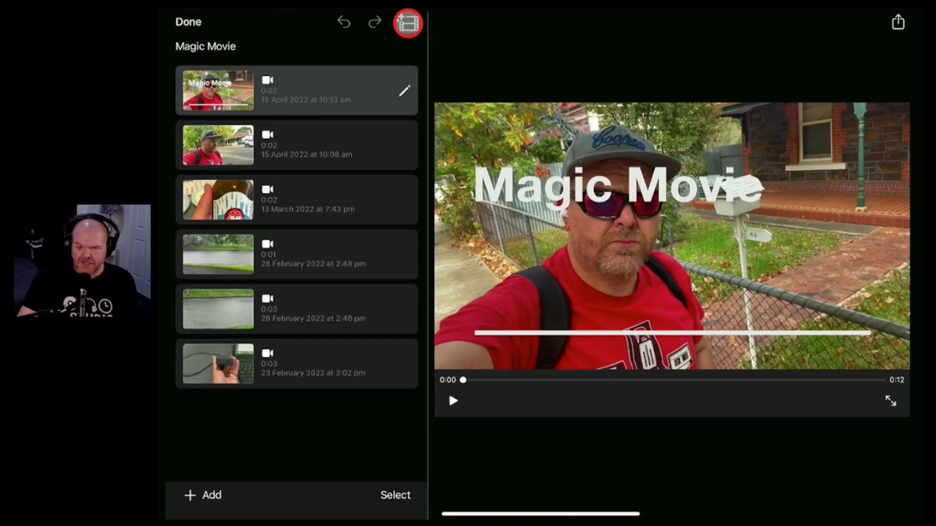
Browse the Choose a Style grid, downloading styles such as Notepad to try them
click(407, 23)
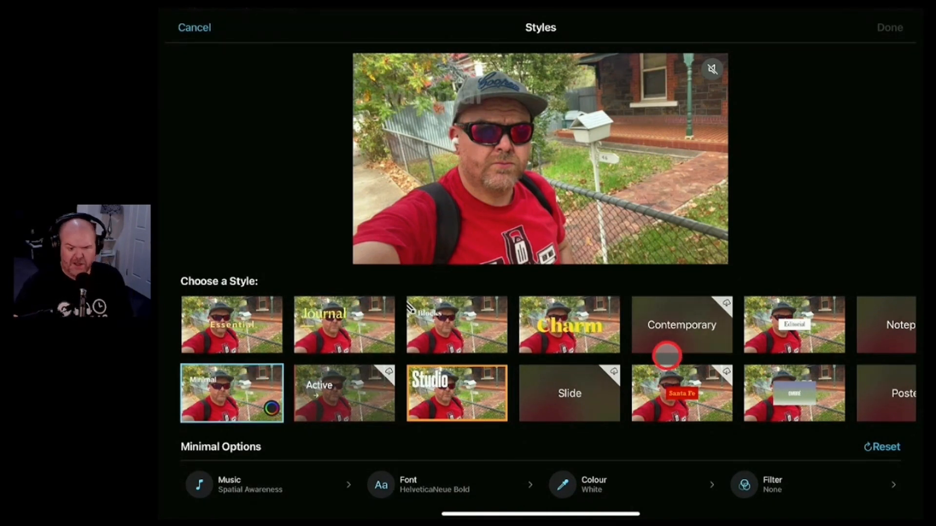
scroll(left, 3)
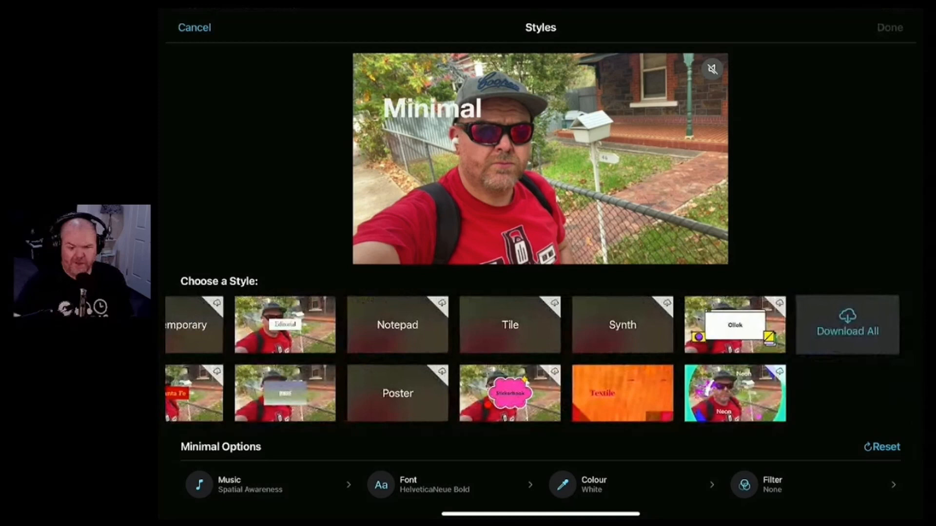
click(623, 315)
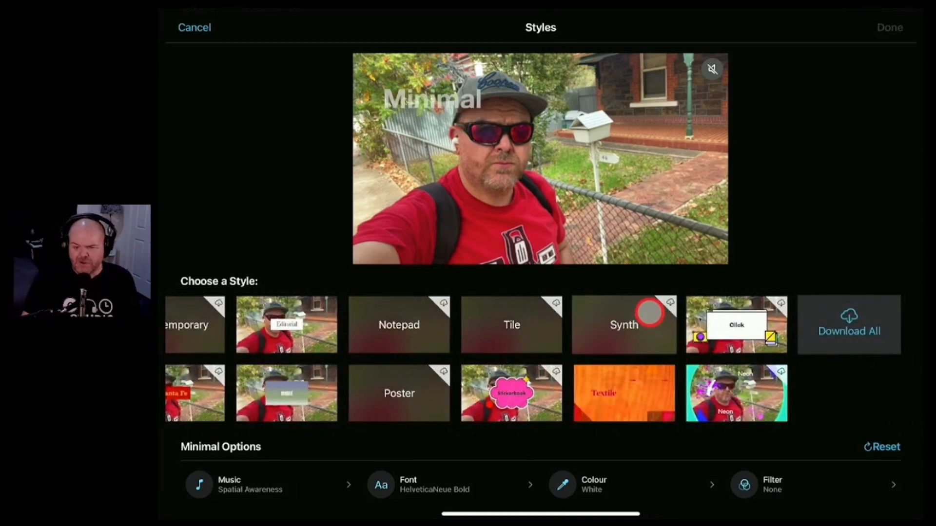
click(848, 331)
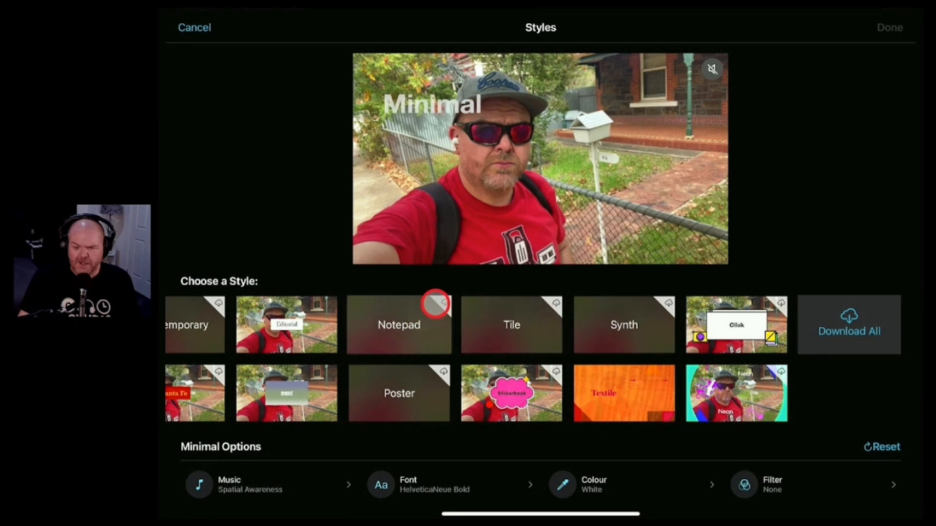
click(399, 323)
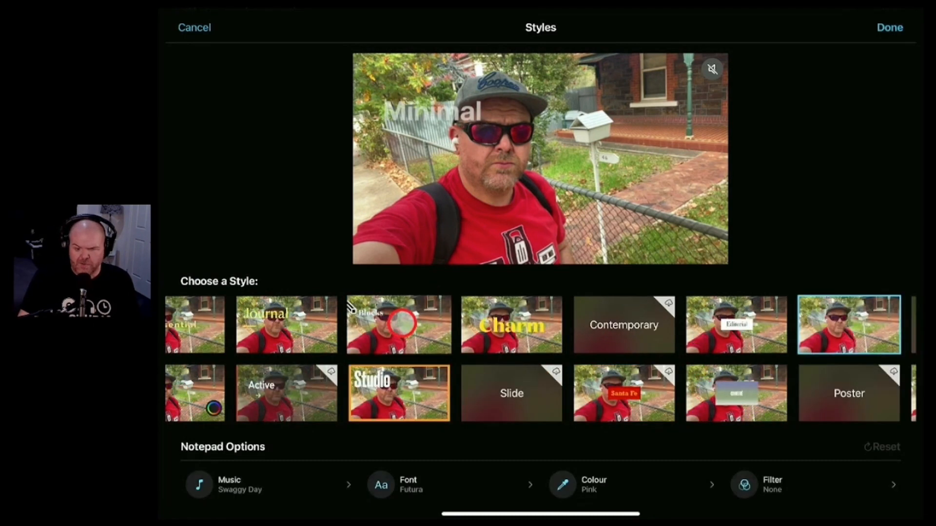
click(848, 325)
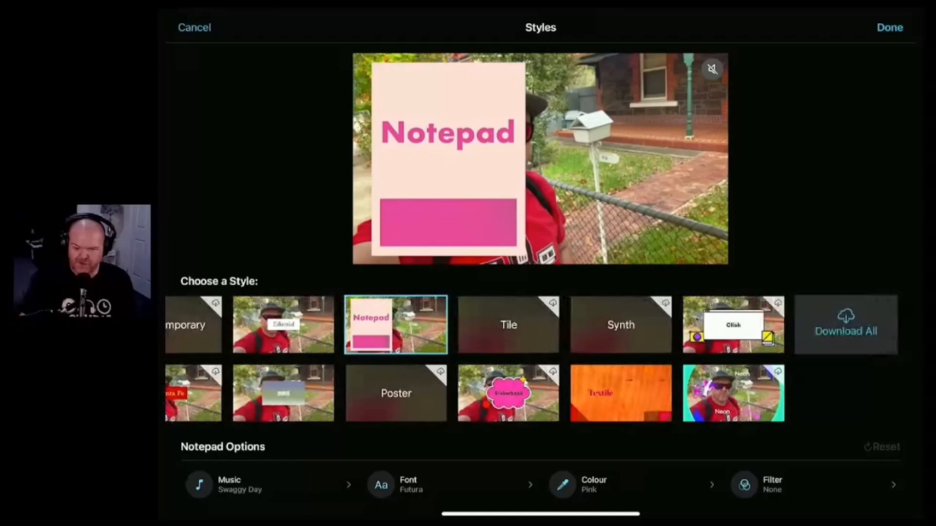
Settle on the Synth style for the magic movie preview
scroll(left, 3)
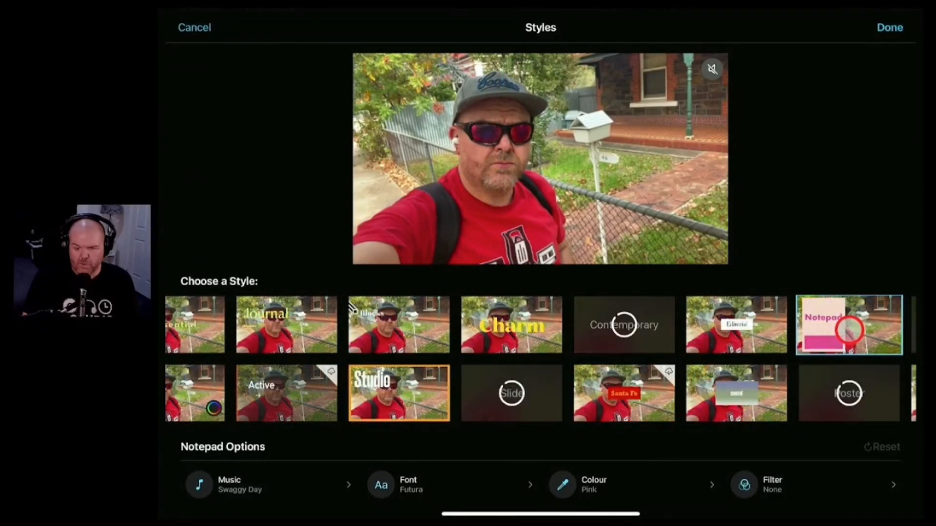
click(848, 325)
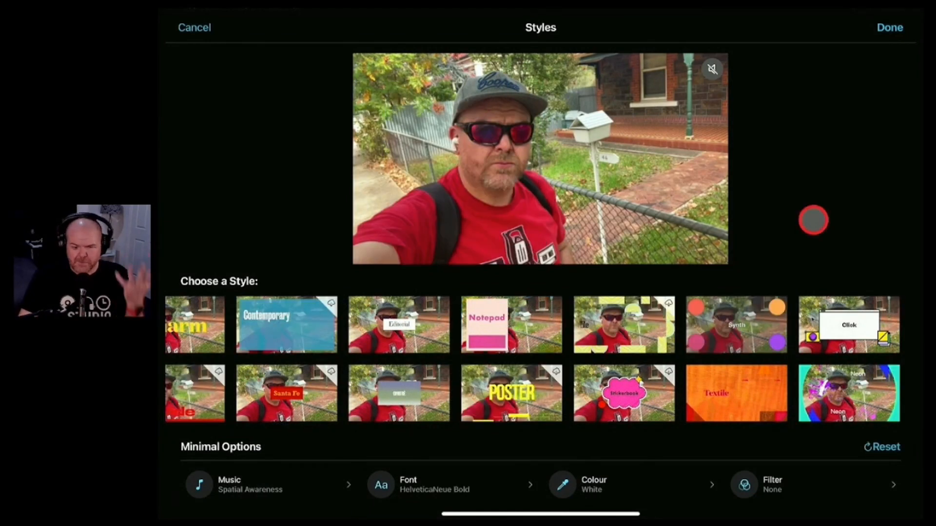
click(736, 324)
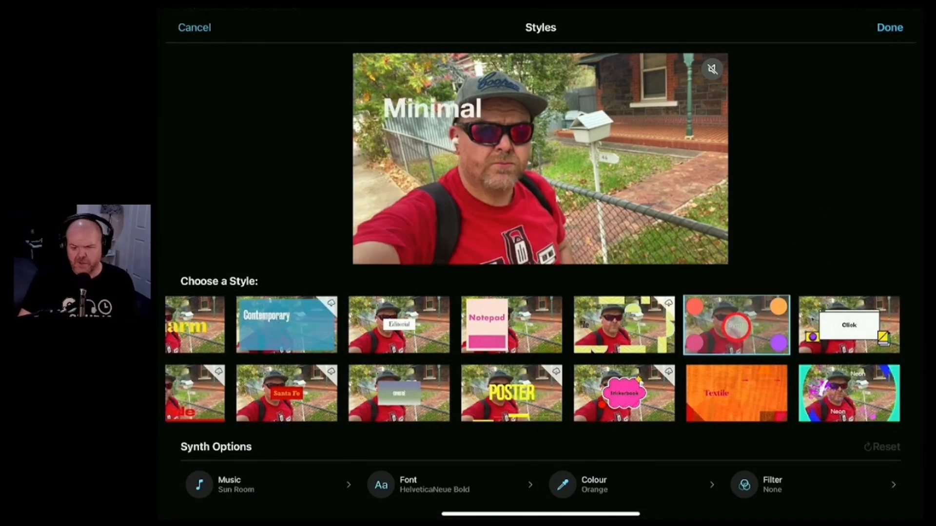
click(735, 324)
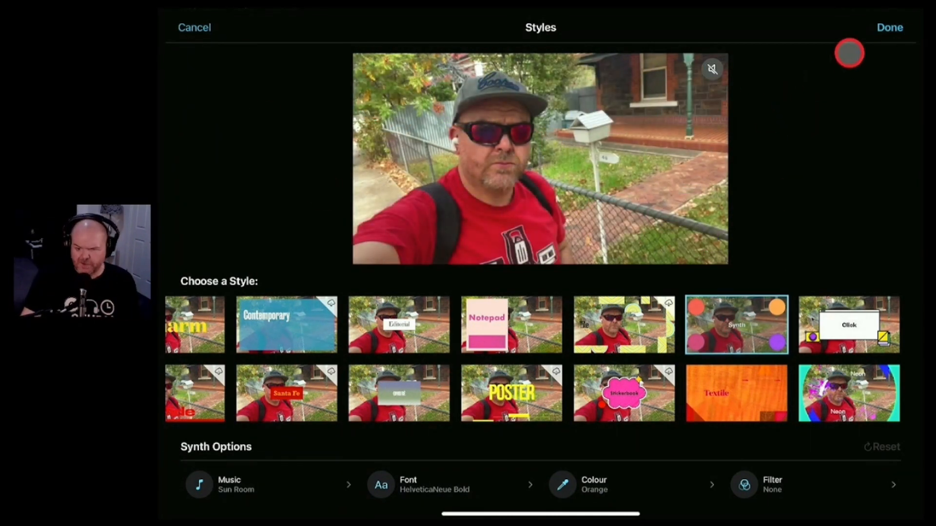
Confirm the Synth style and play the Magic Movie preview through to the end
click(889, 27)
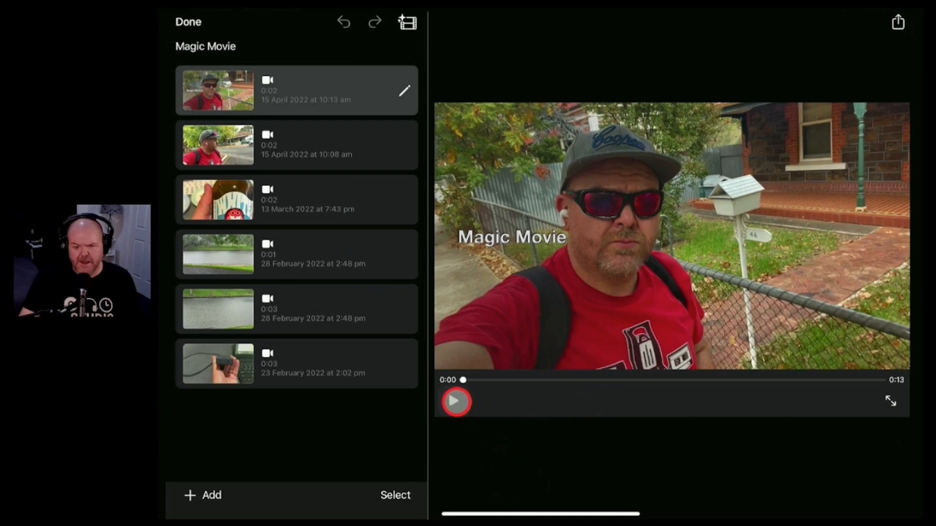
click(455, 400)
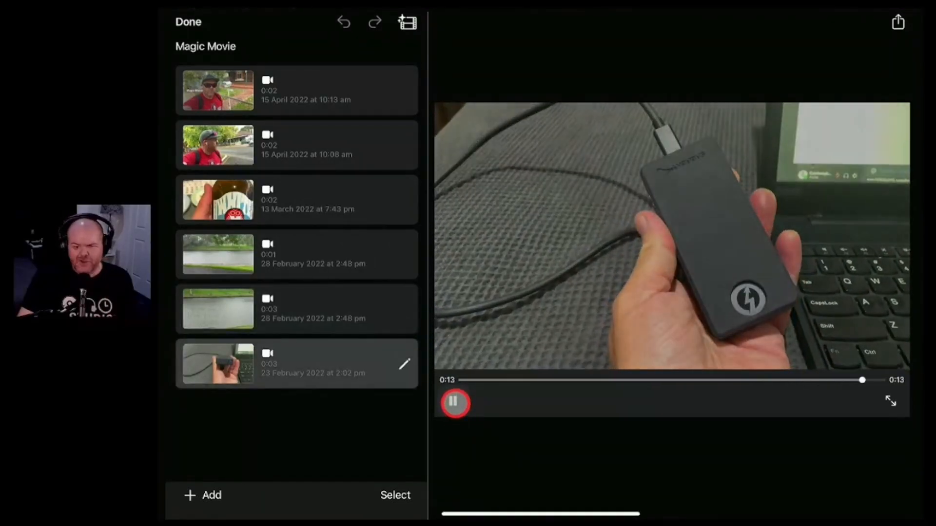
click(454, 403)
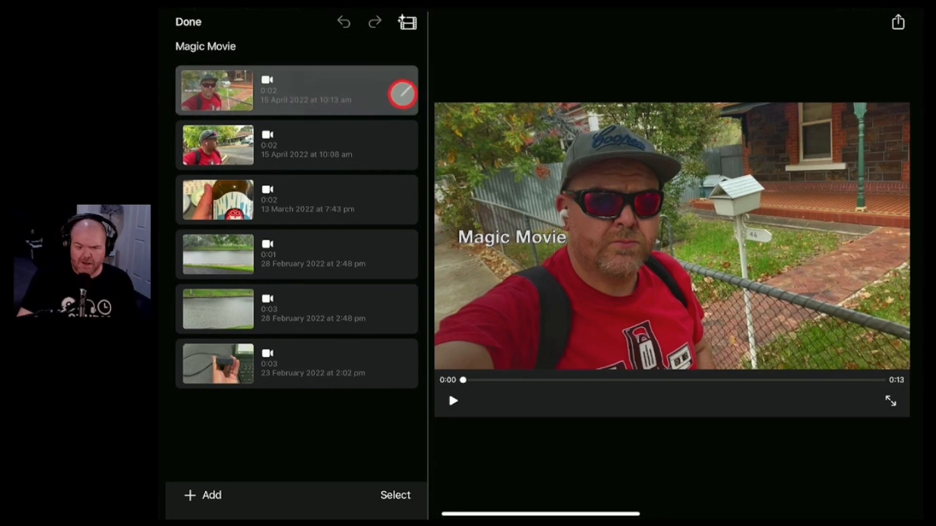
Enter Edit Clip for the first clip and reach its Speed setting via the toolbar
click(402, 93)
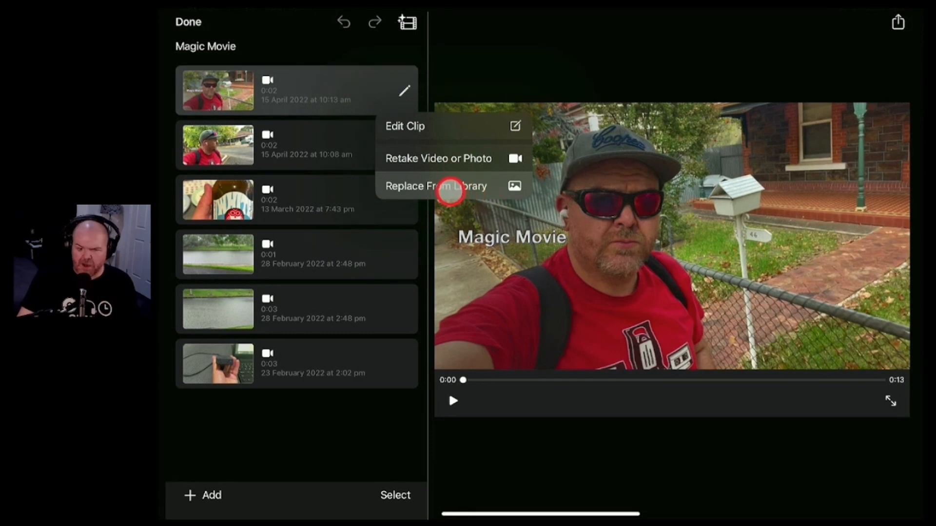
click(405, 126)
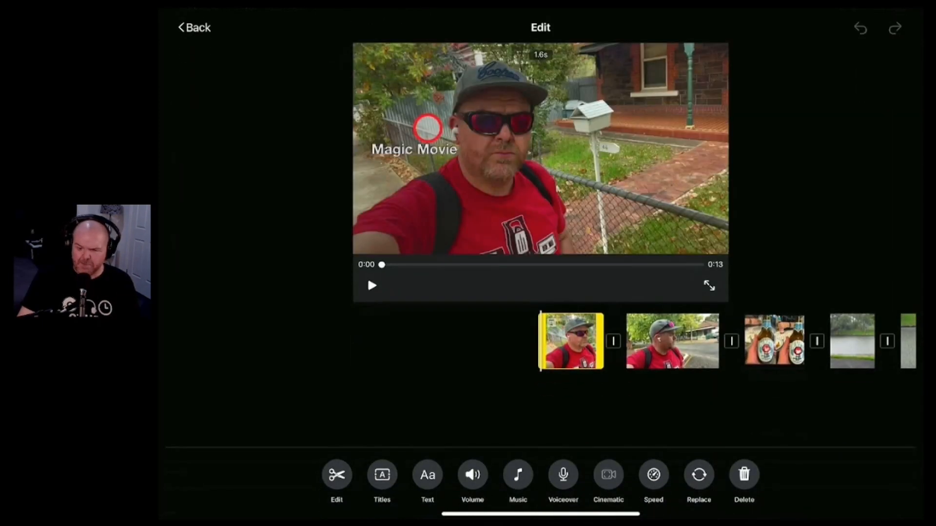
click(337, 474)
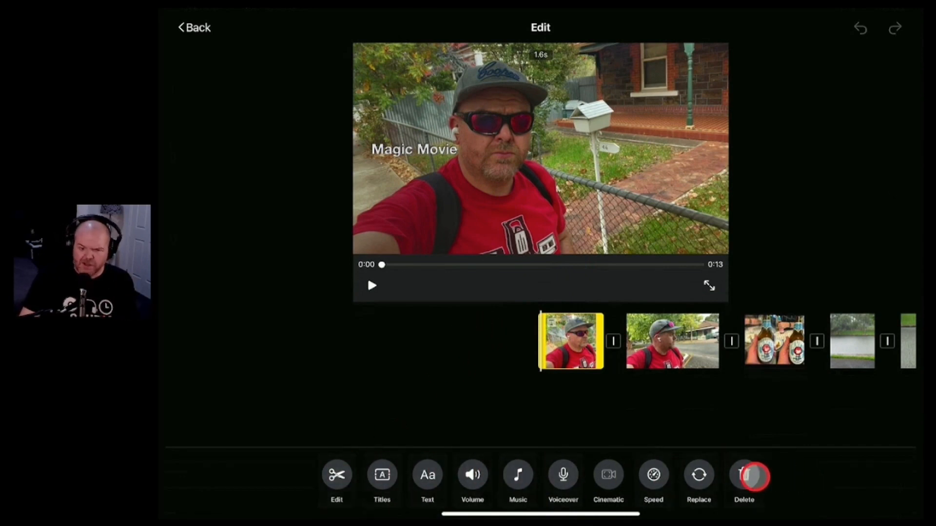
click(381, 475)
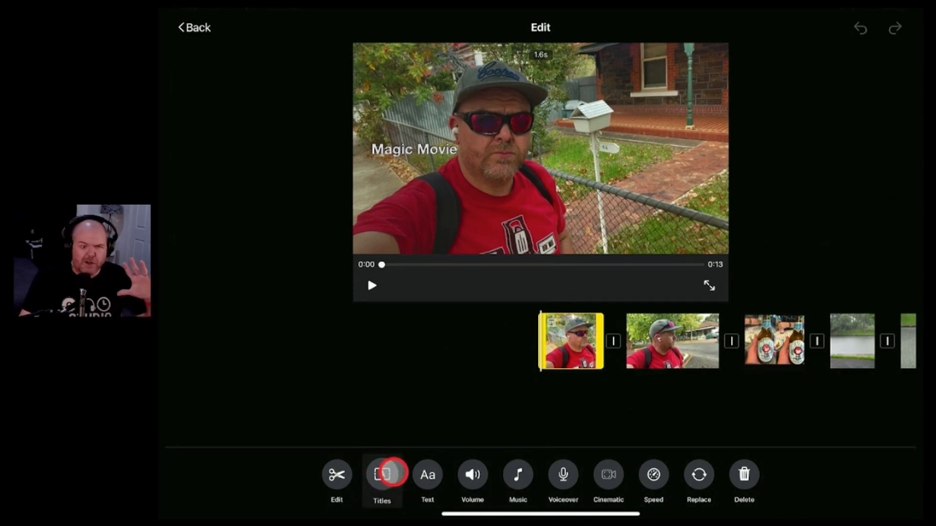
click(608, 475)
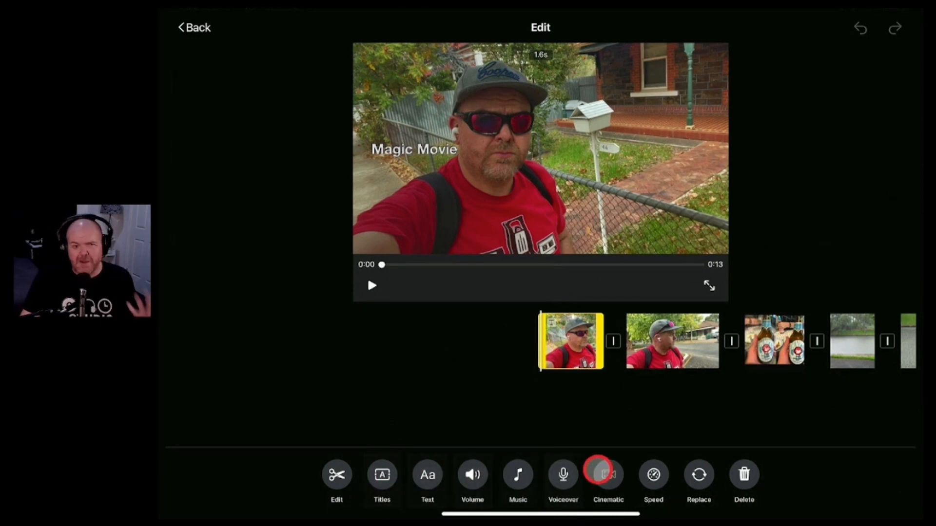
click(562, 475)
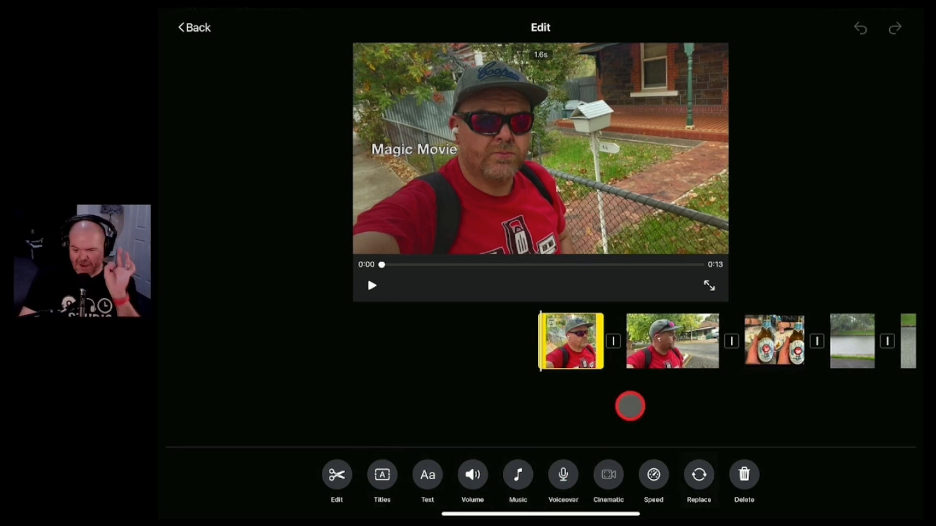
click(653, 475)
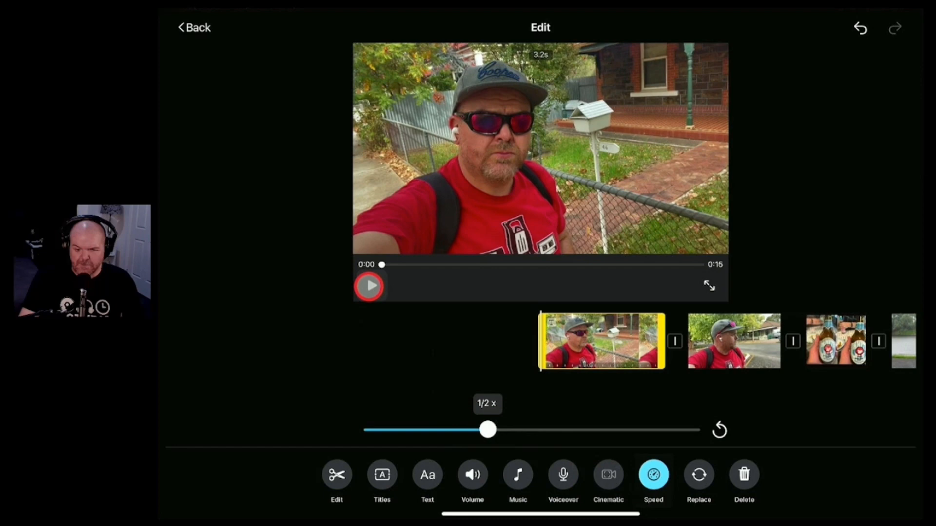
Slow the first clip to 1/2x speed and preview the 3.2-second result
click(369, 285)
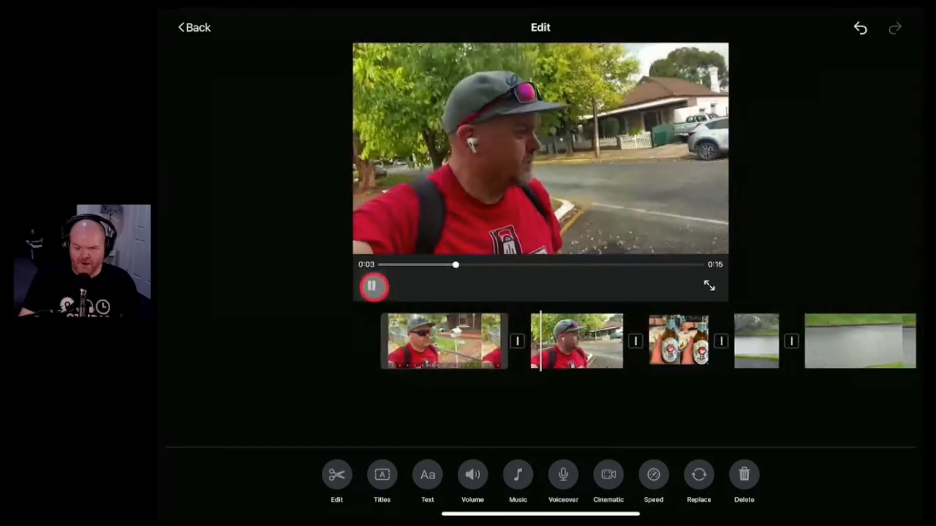
click(373, 287)
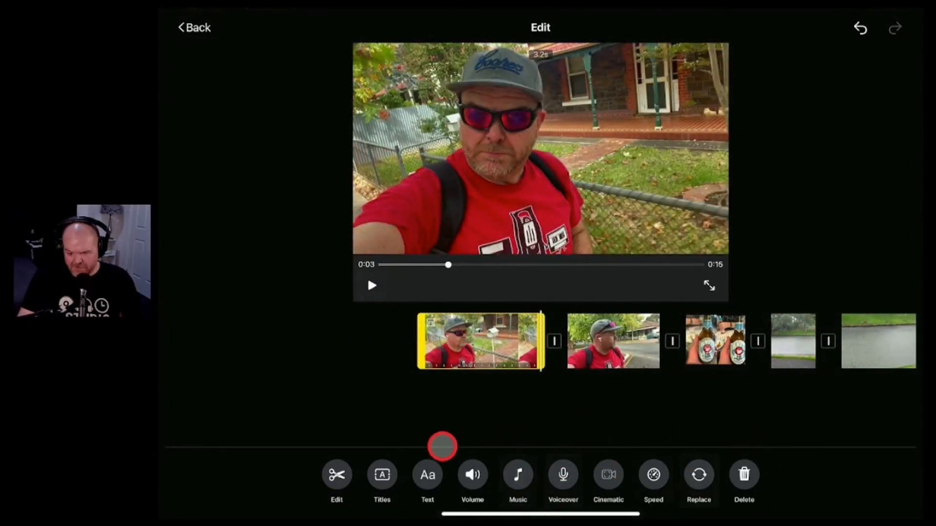
Retitle the first clip from Magic Movie to Pete's Walk and preview it
click(426, 474)
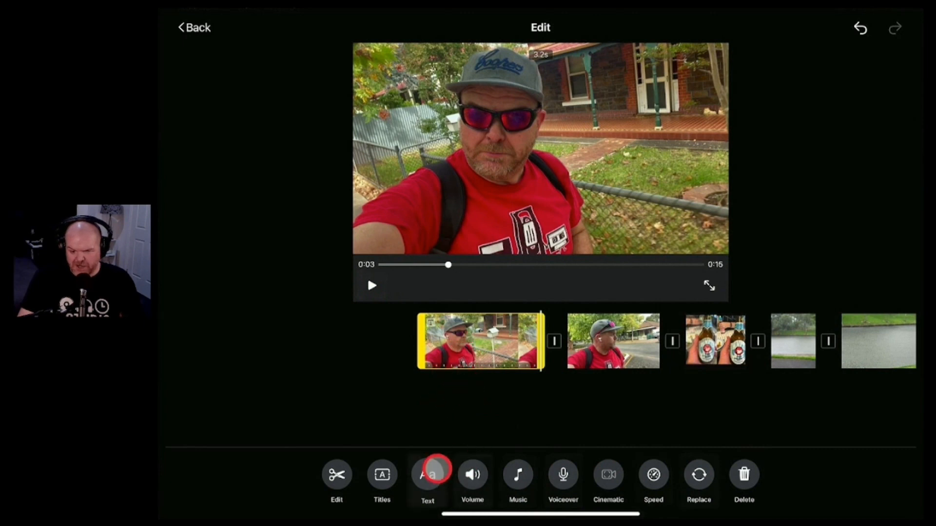
click(427, 475)
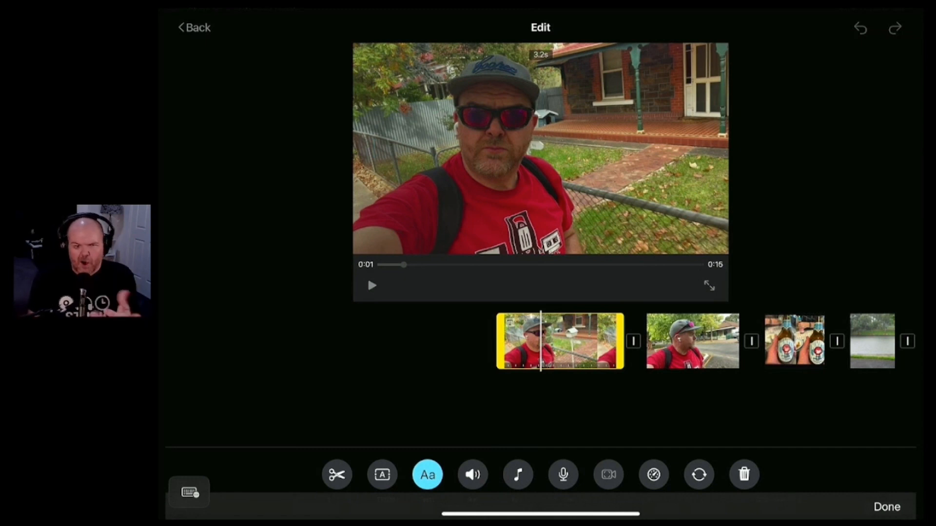
text(Pete's Wla)
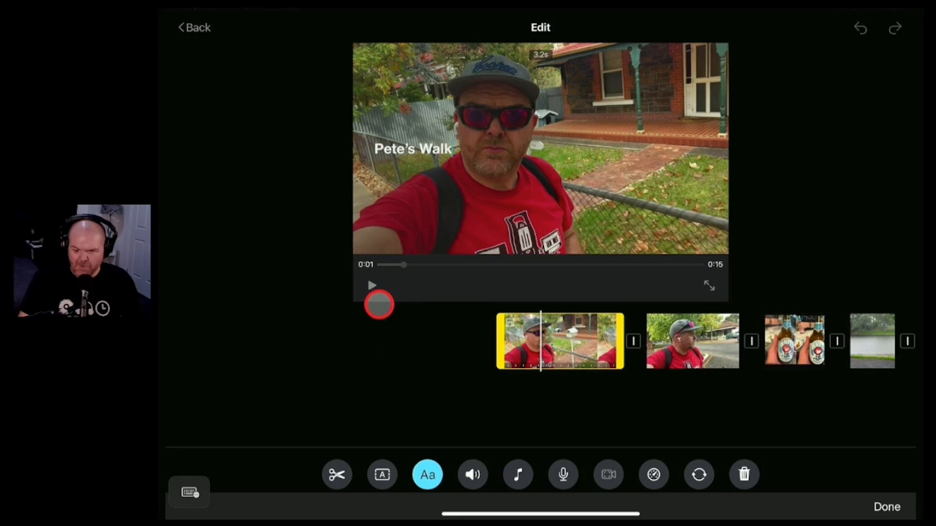
click(371, 285)
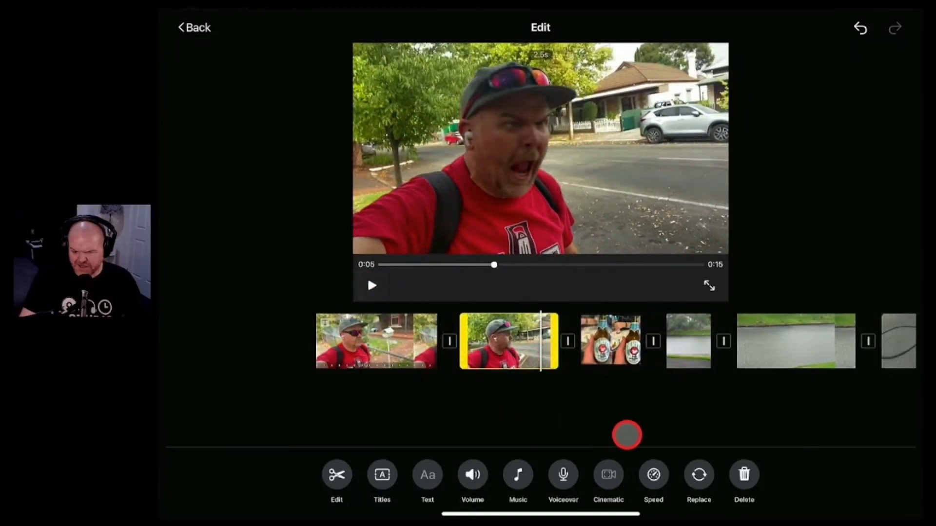
Adjust the second clip so the movie totals 14 seconds, then reselect the first clip
click(381, 475)
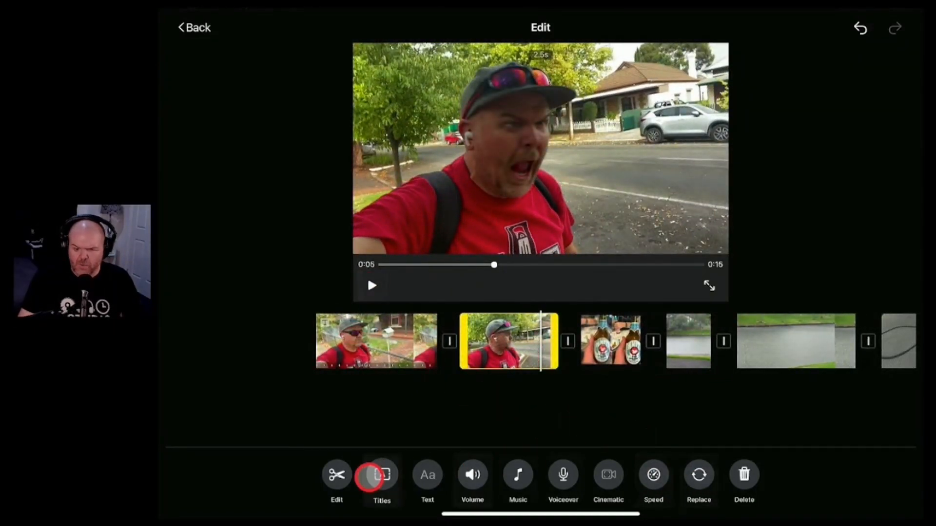
click(381, 475)
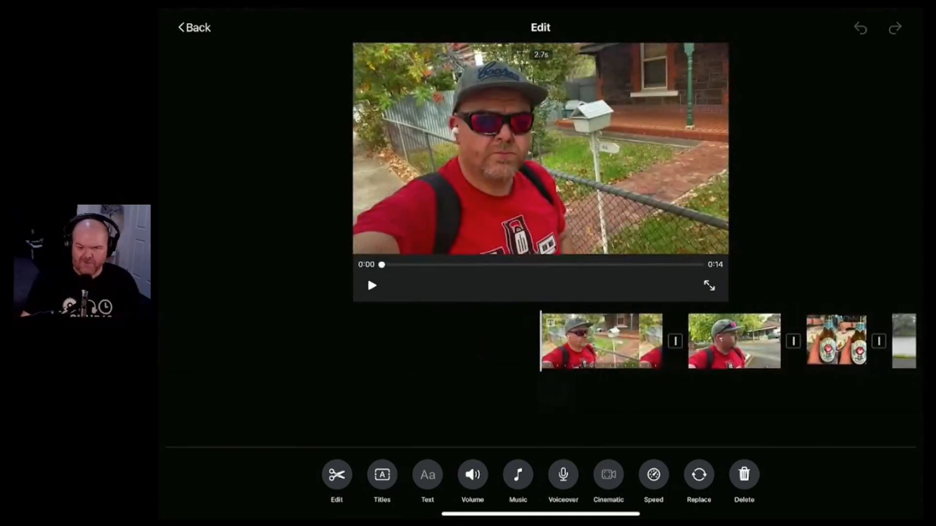
click(601, 341)
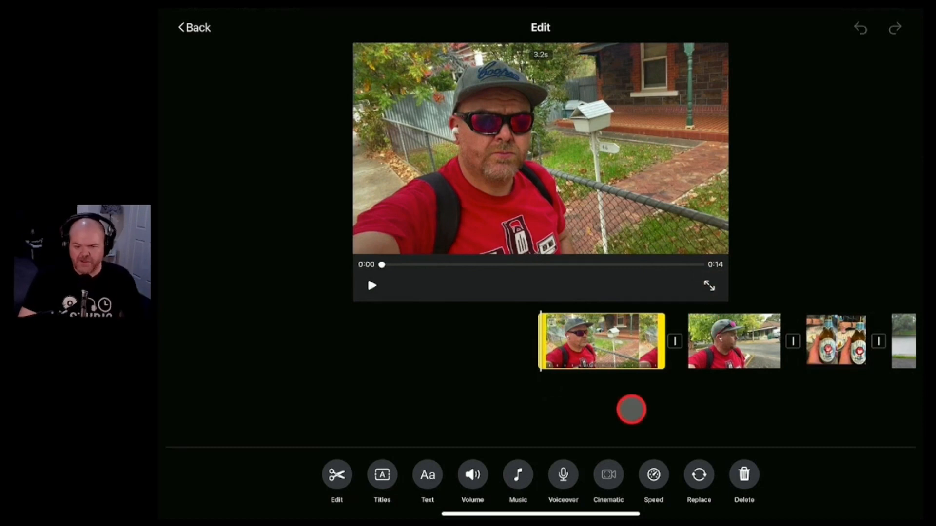
click(194, 27)
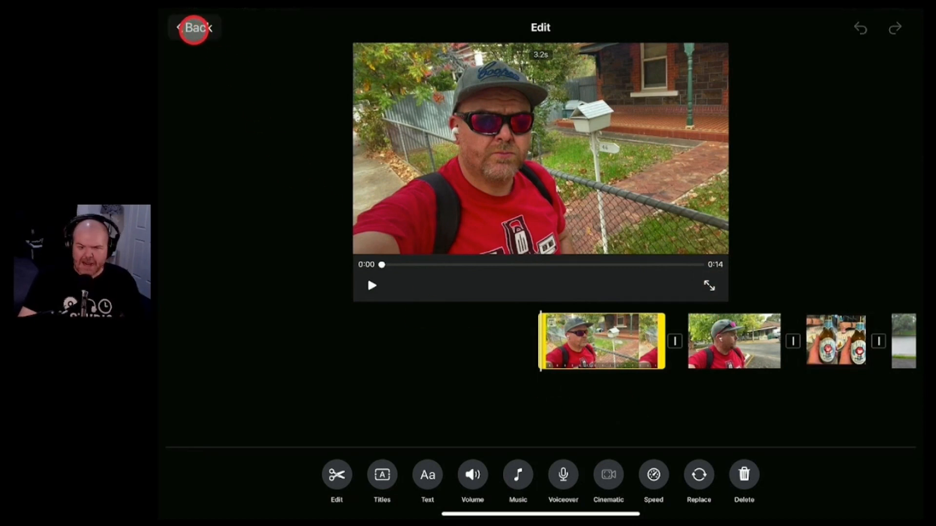
Finish editing and rename the magic movie project to 'Pete'
click(195, 27)
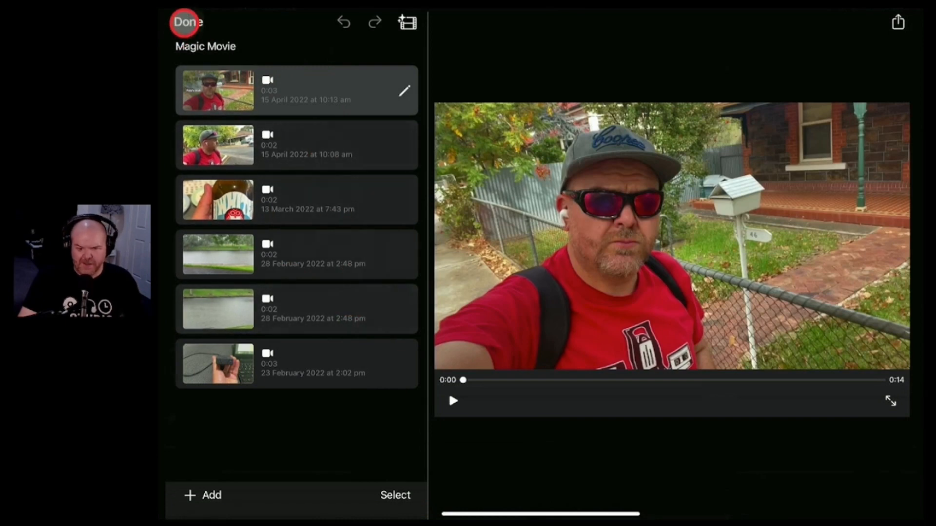
click(187, 22)
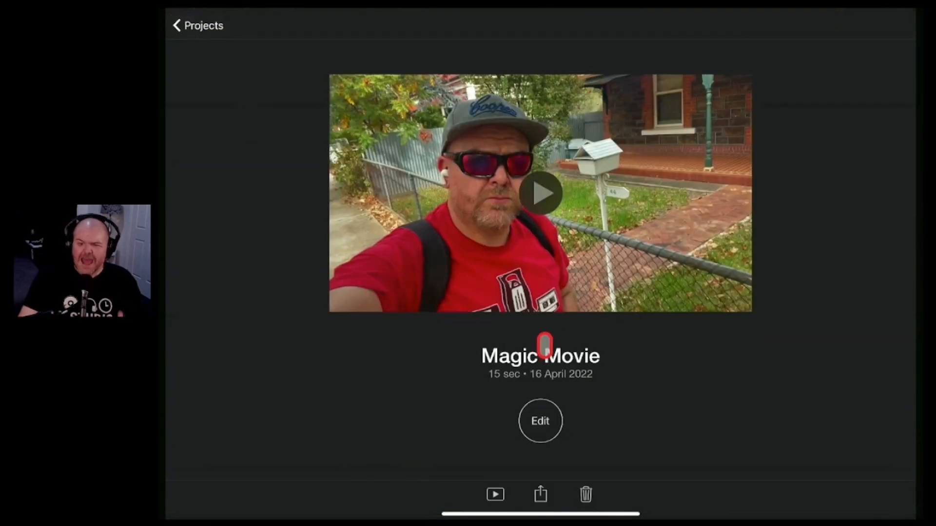
click(197, 26)
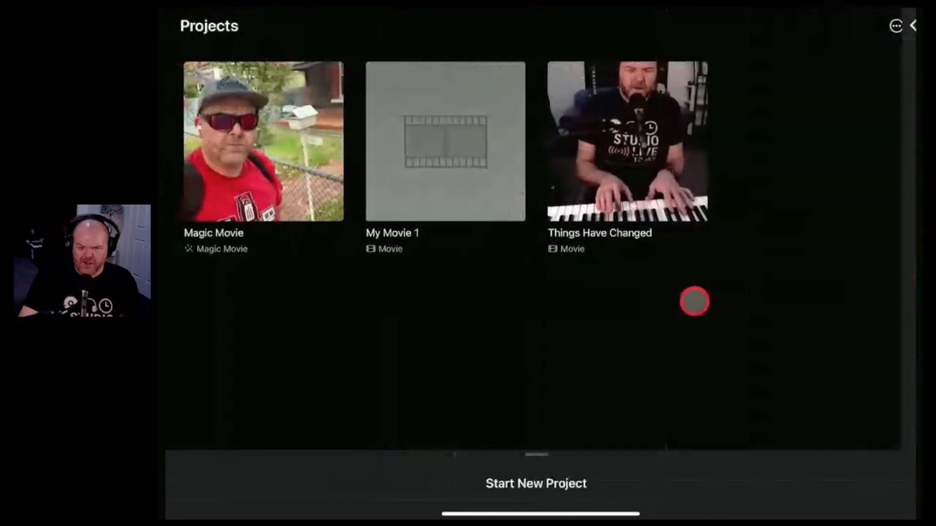
click(263, 142)
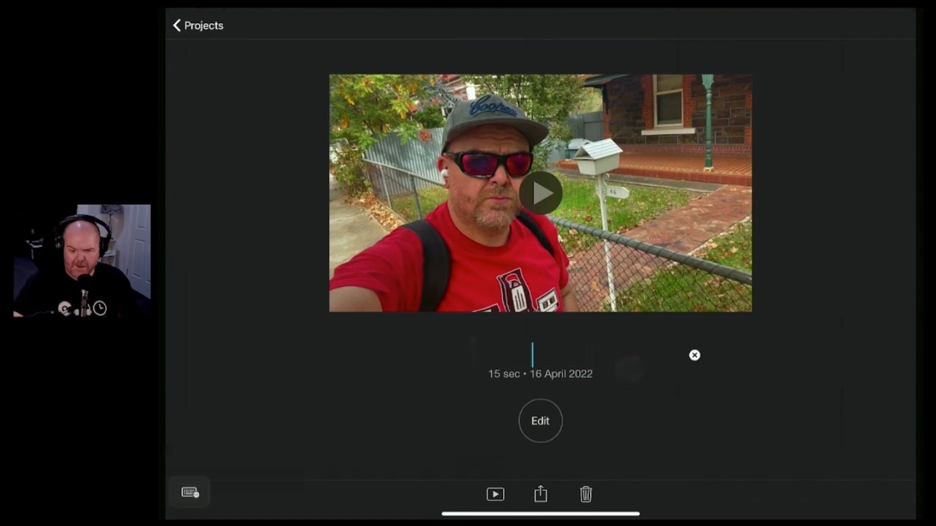
text(Pete)
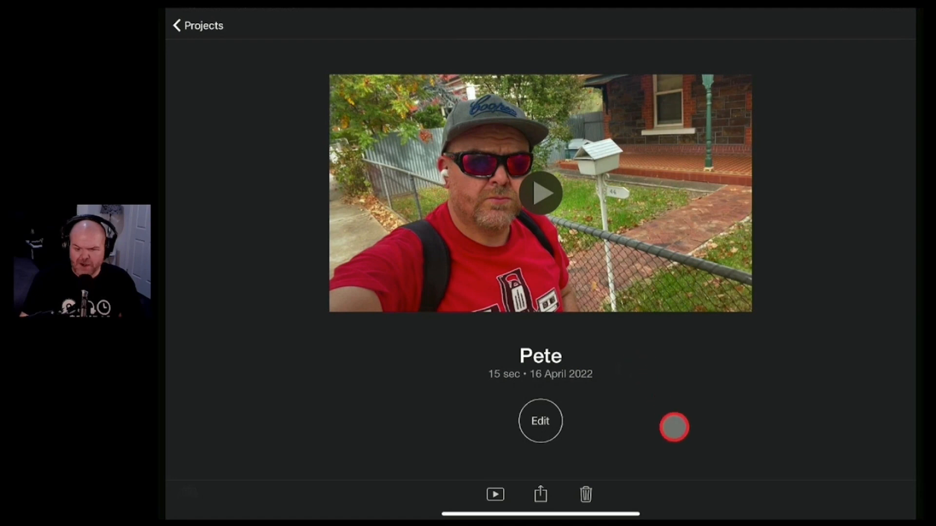
click(539, 494)
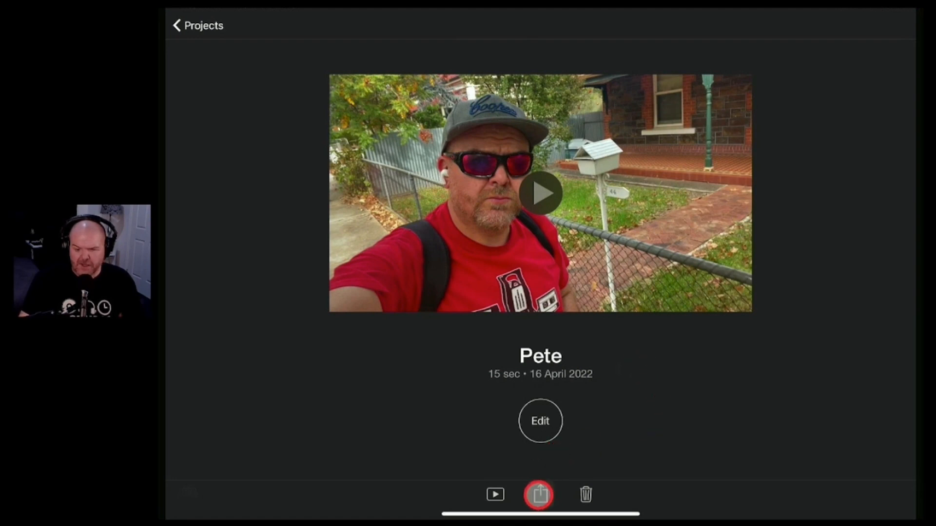
Share the Pete movie as a video to the Photo Library and acknowledge the export alert
click(539, 495)
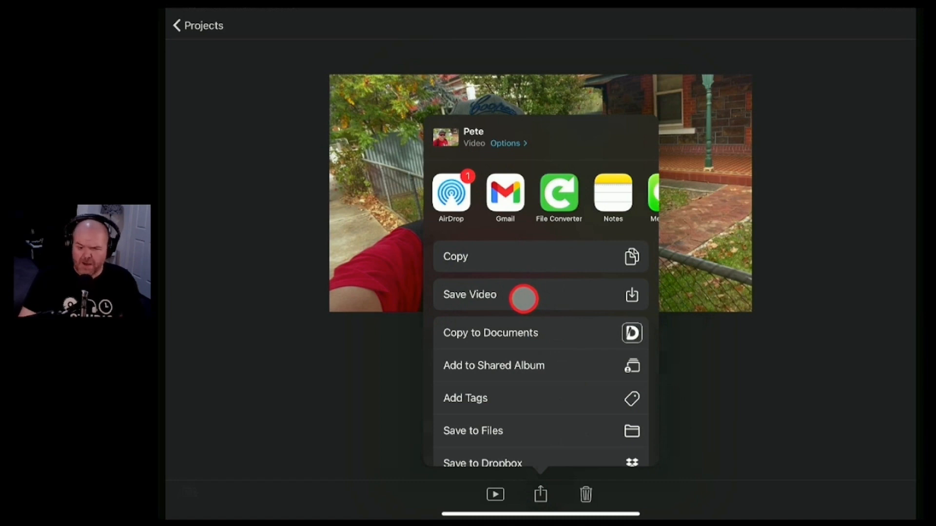
scroll(down, 3)
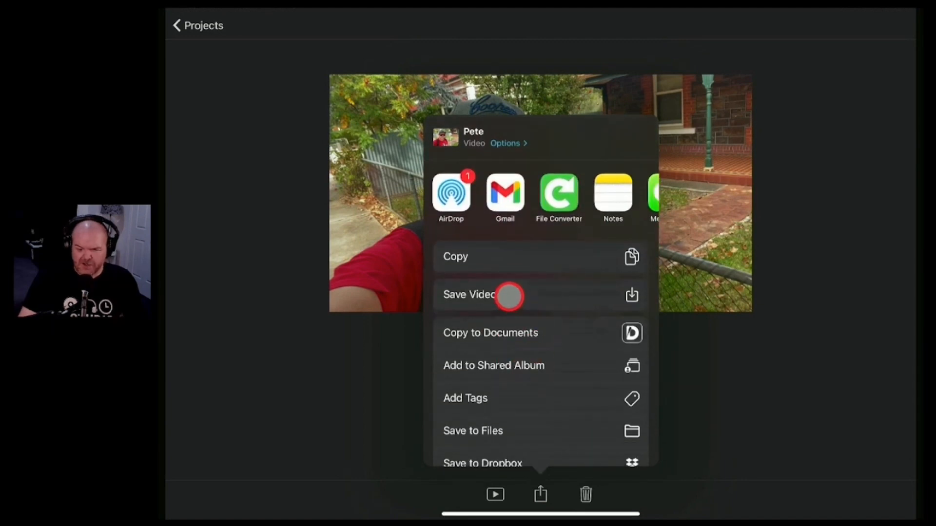
click(469, 294)
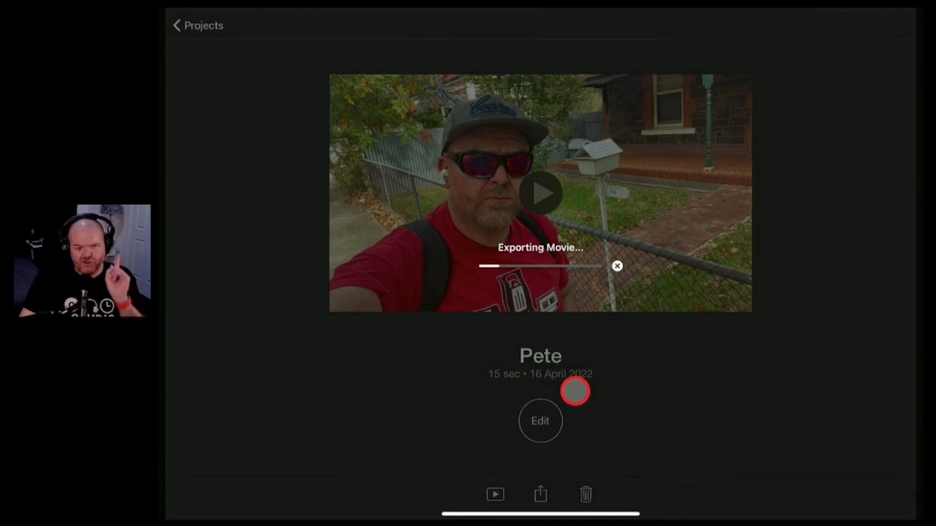
mouse_move(755, 426)
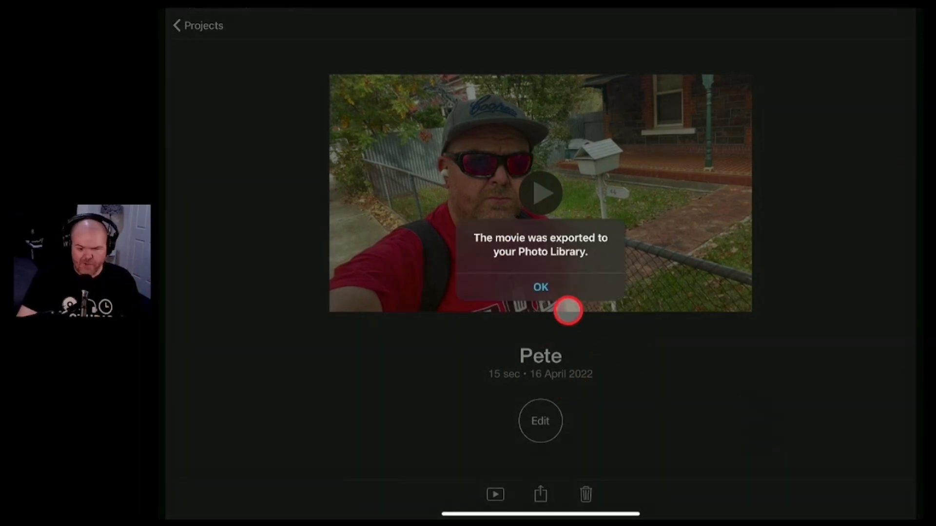
click(540, 287)
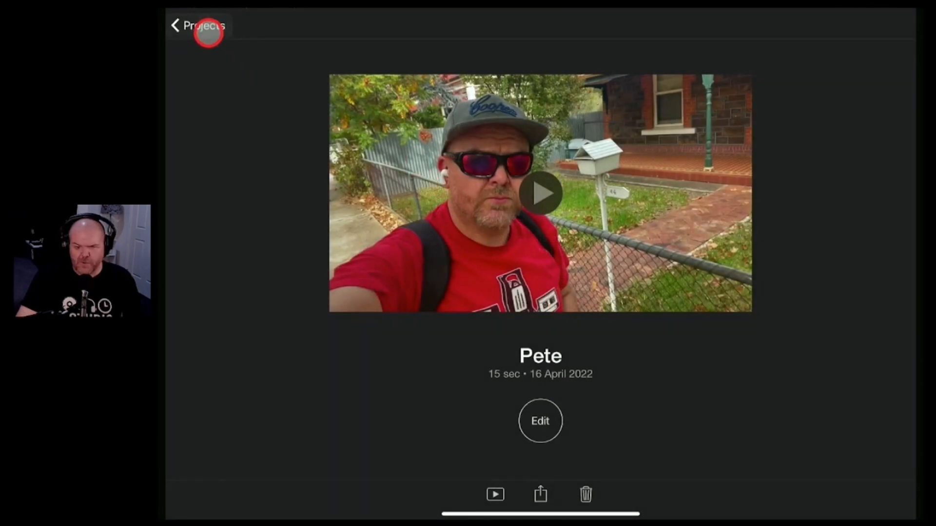
Start a new Storyboard project from Projects and choose the About Me template after browsing the list
click(197, 25)
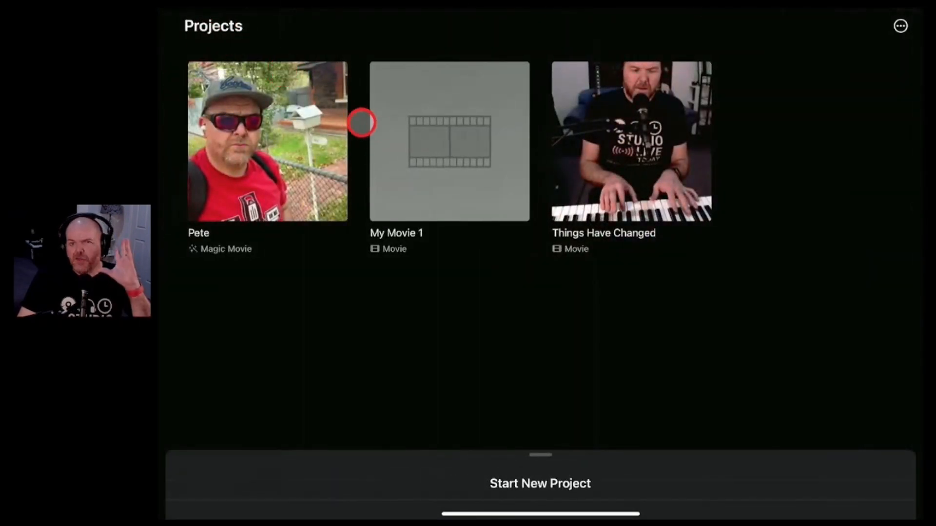
mouse_move(526, 319)
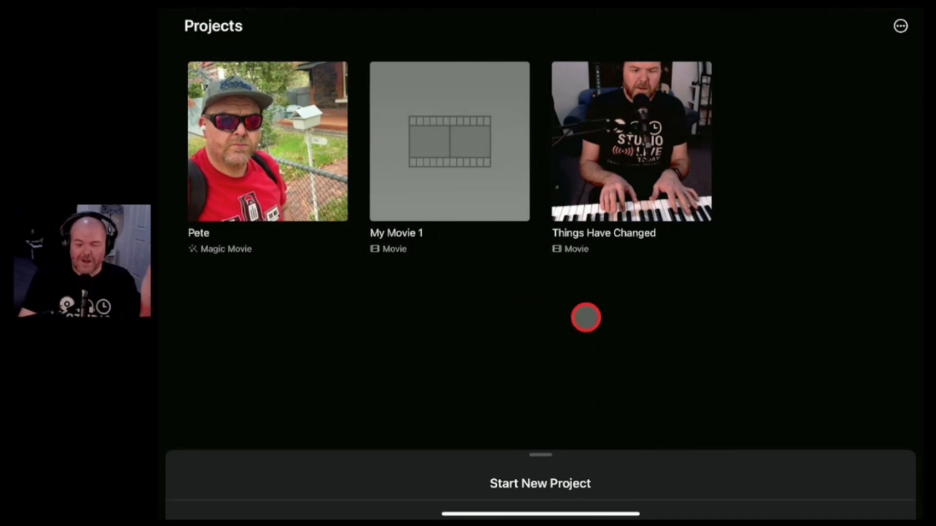
click(539, 484)
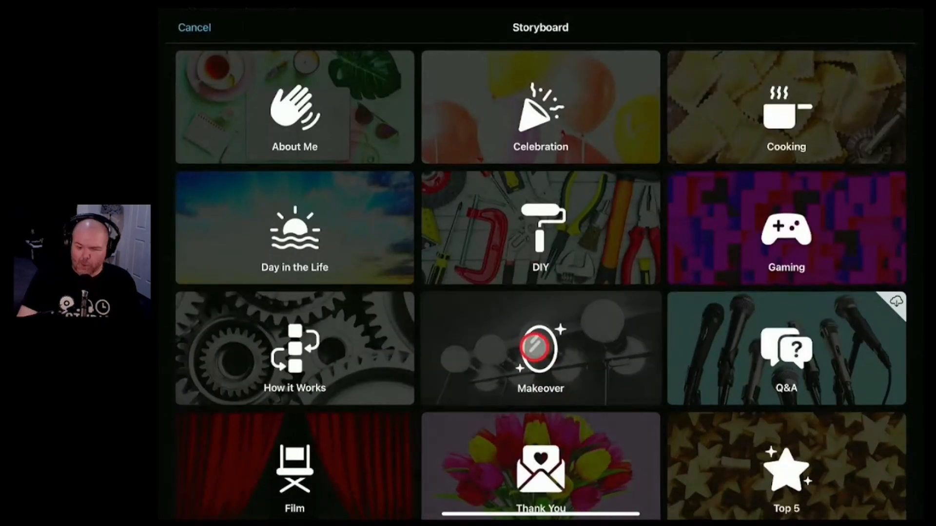
mouse_move(533, 185)
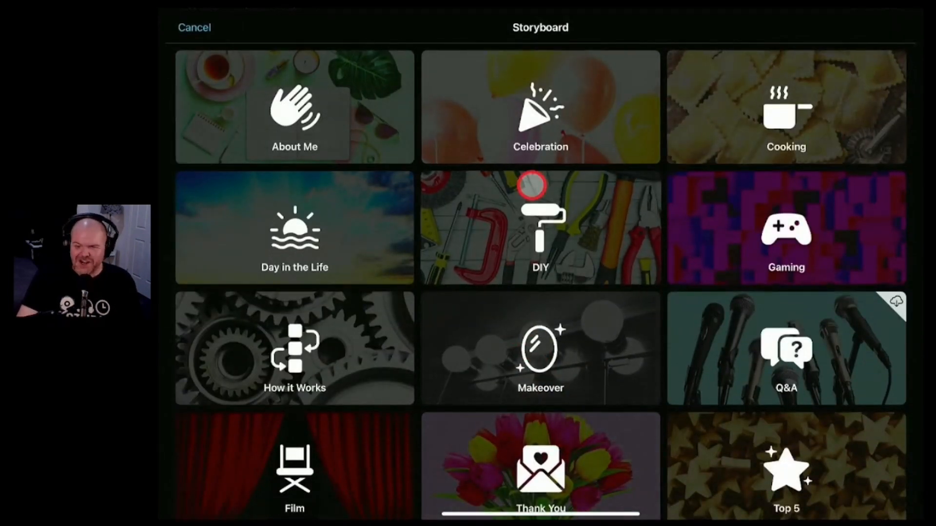
scroll(down, 3)
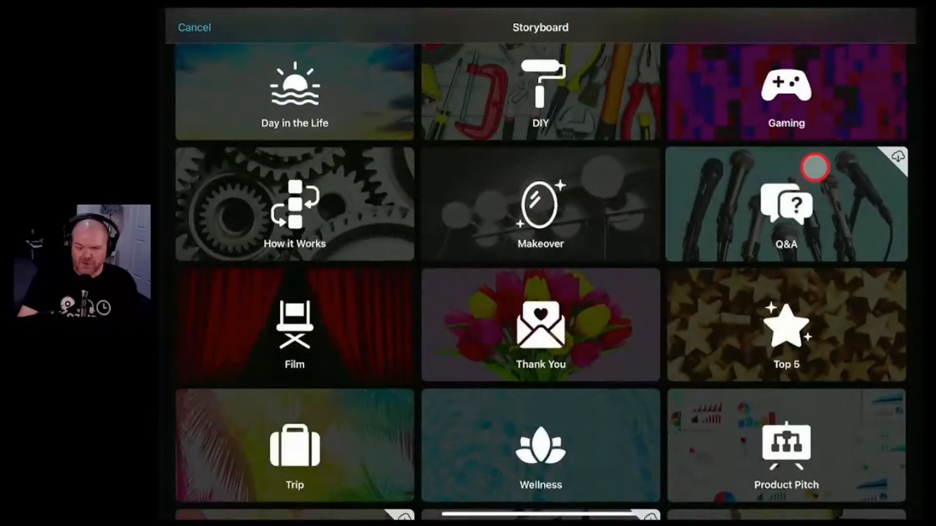
mouse_move(889, 168)
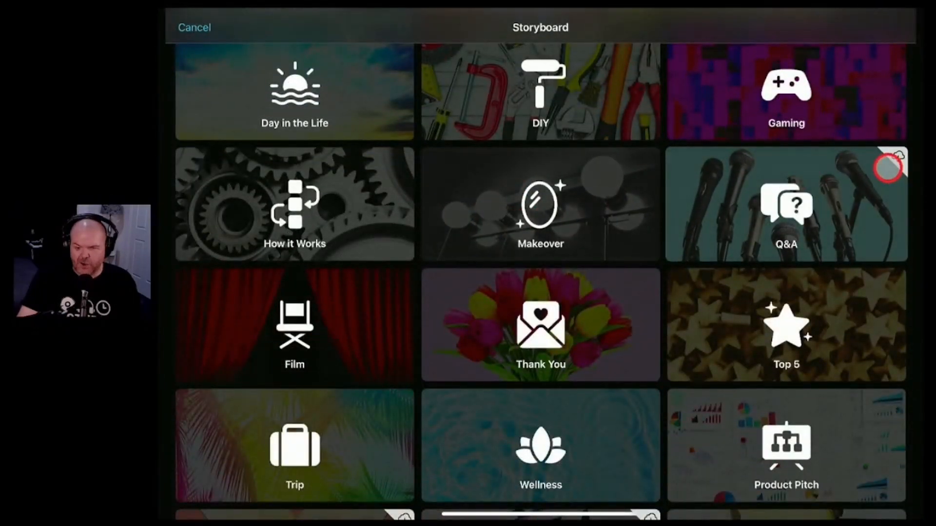
scroll(down, 3)
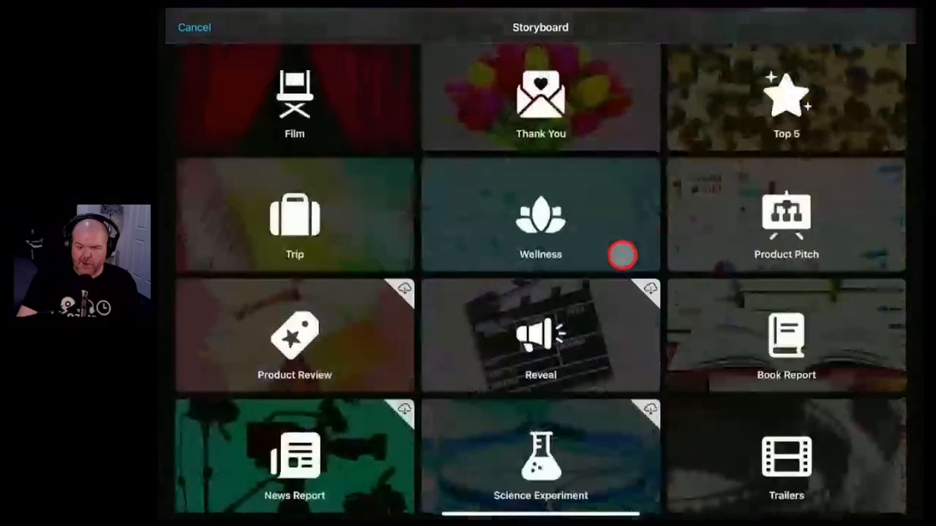
scroll(down, 3)
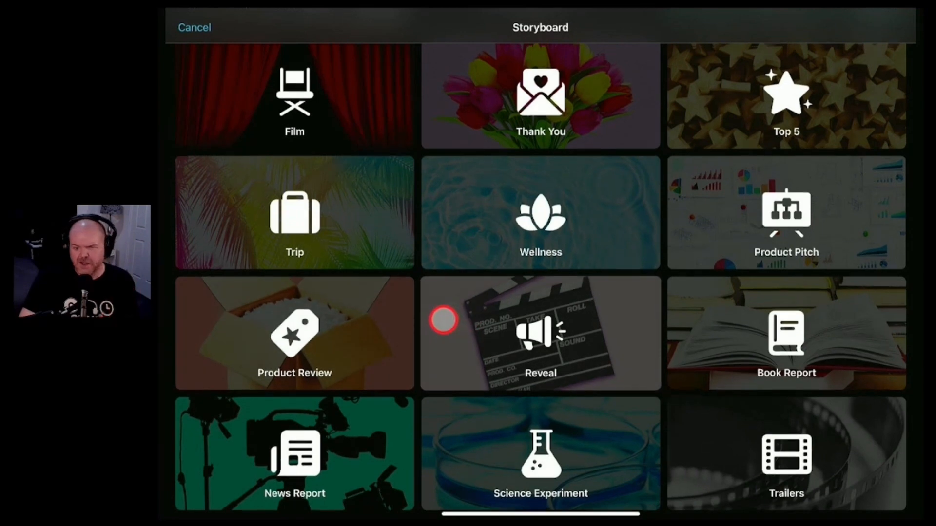
scroll(up, 3)
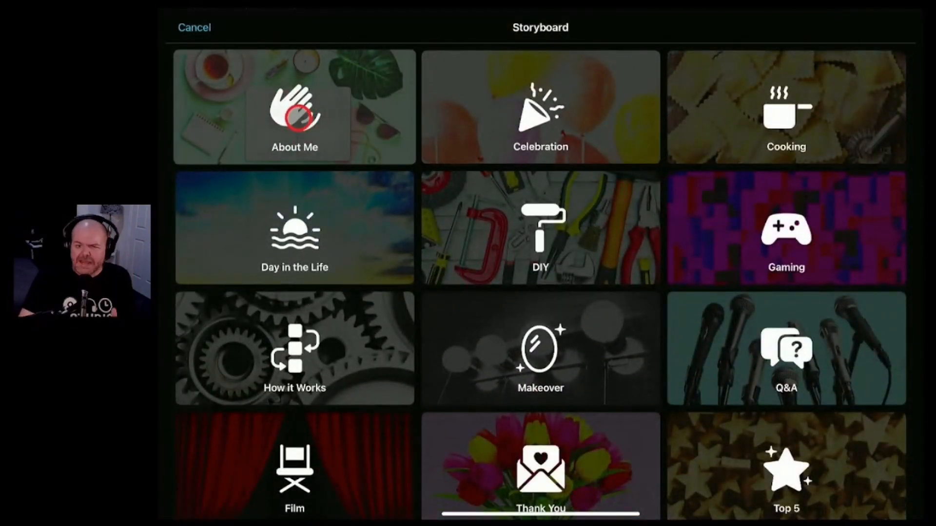
click(294, 108)
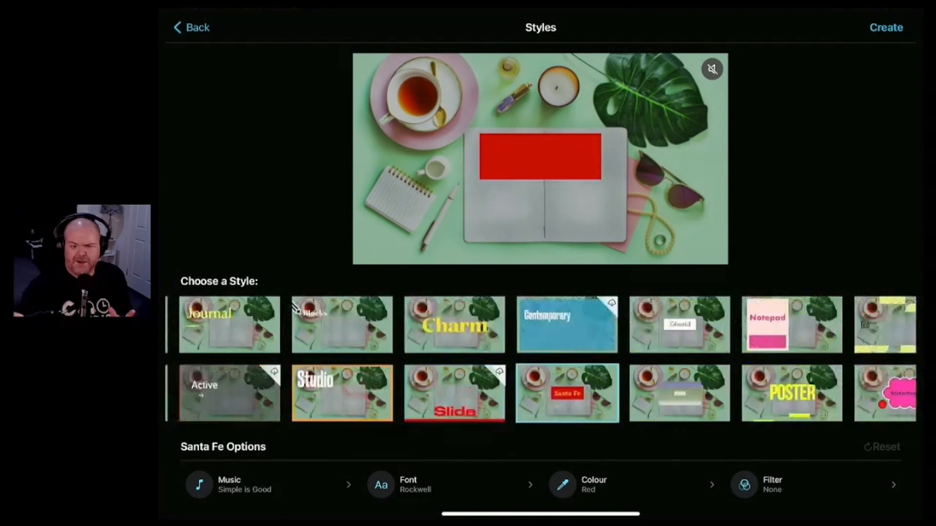
Pick the Poster style with yellow titles and create the About Me storyboard
scroll(right, 3)
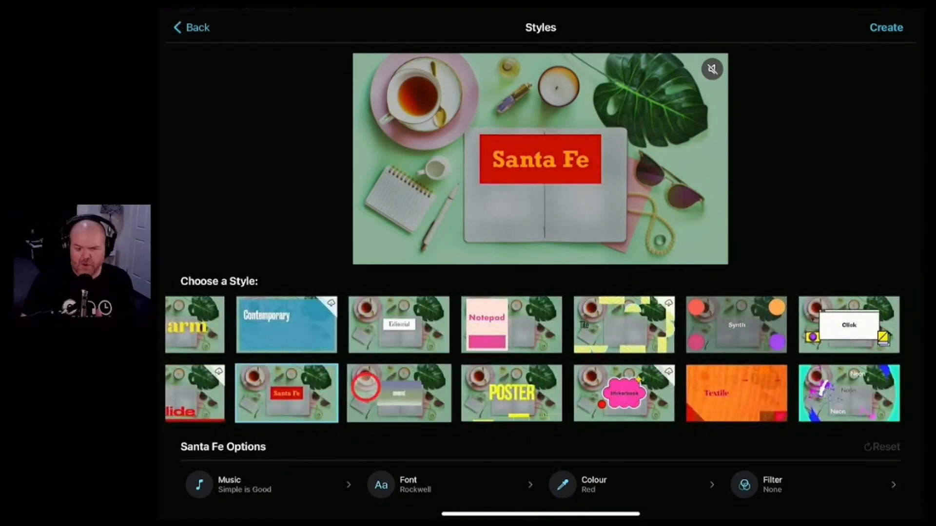
click(510, 393)
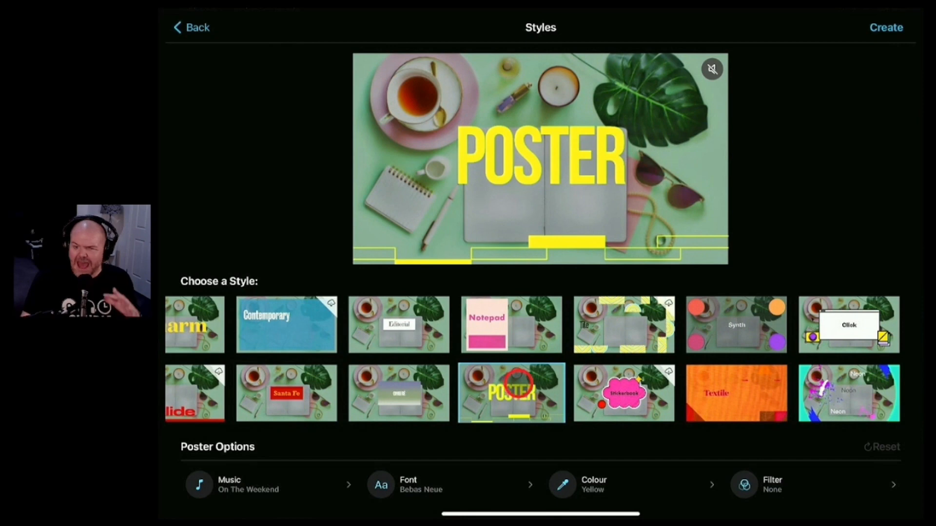
click(886, 28)
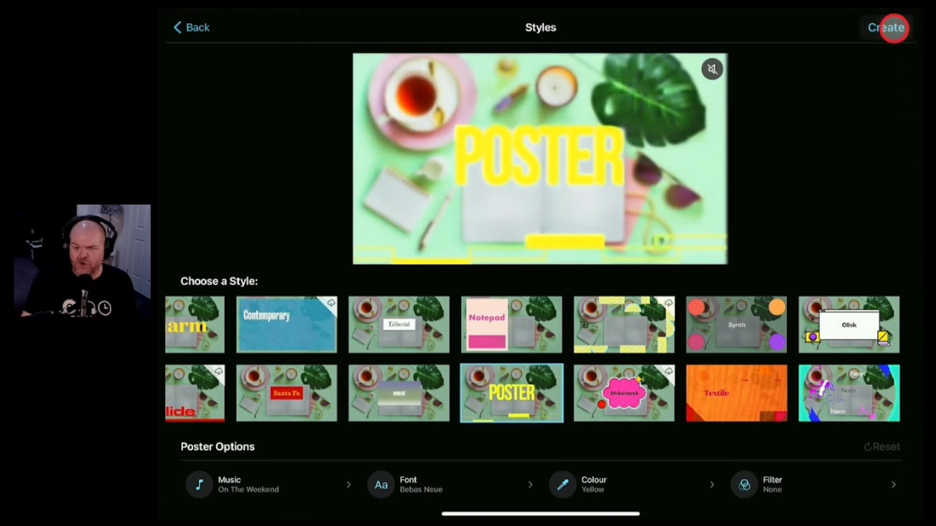
click(886, 27)
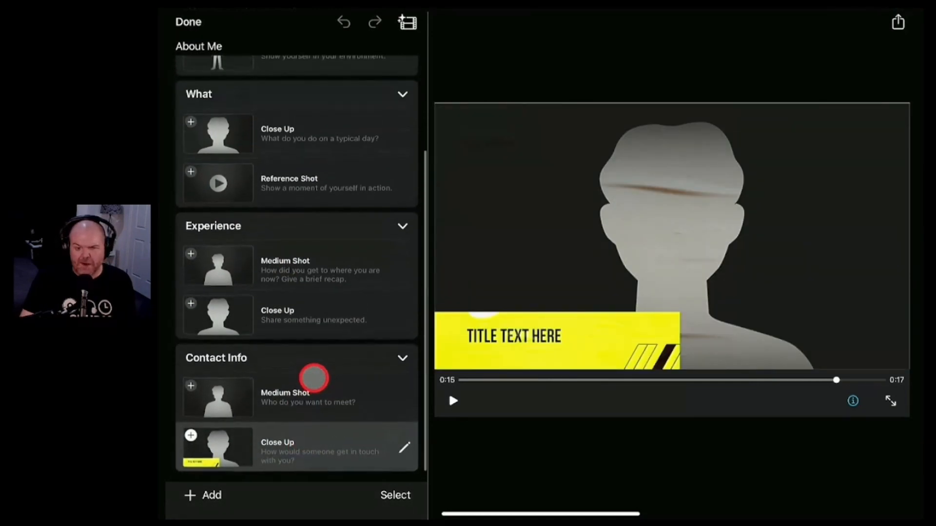
Fill the Who section's Medium Shot with a library clip of Pete outdoors
scroll(up, 3)
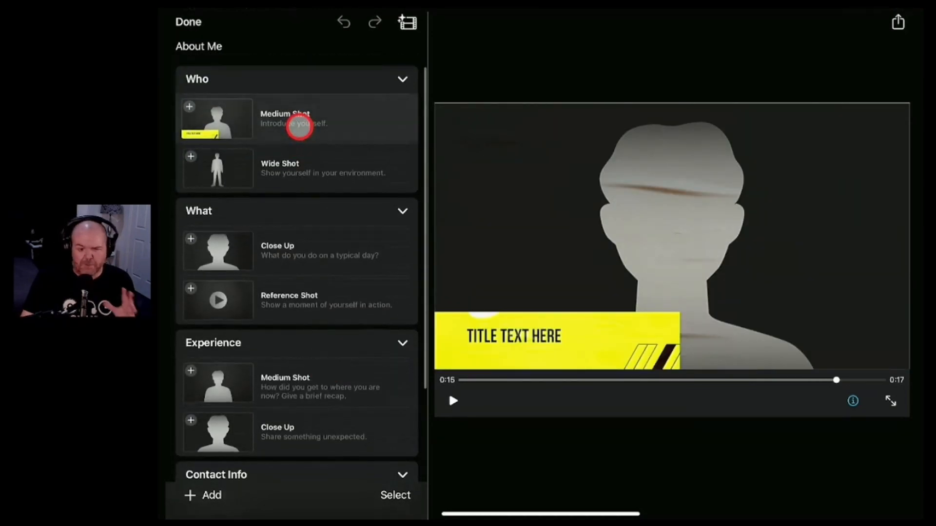
click(298, 118)
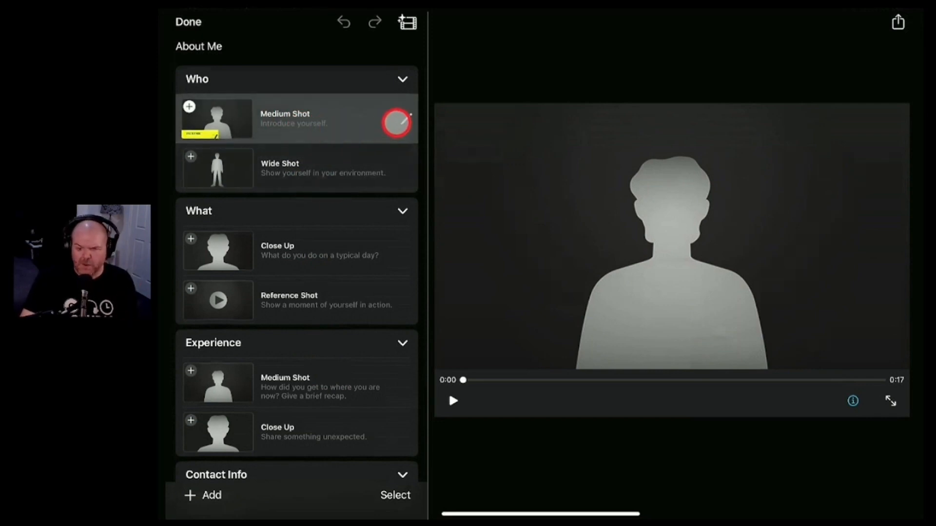
click(396, 123)
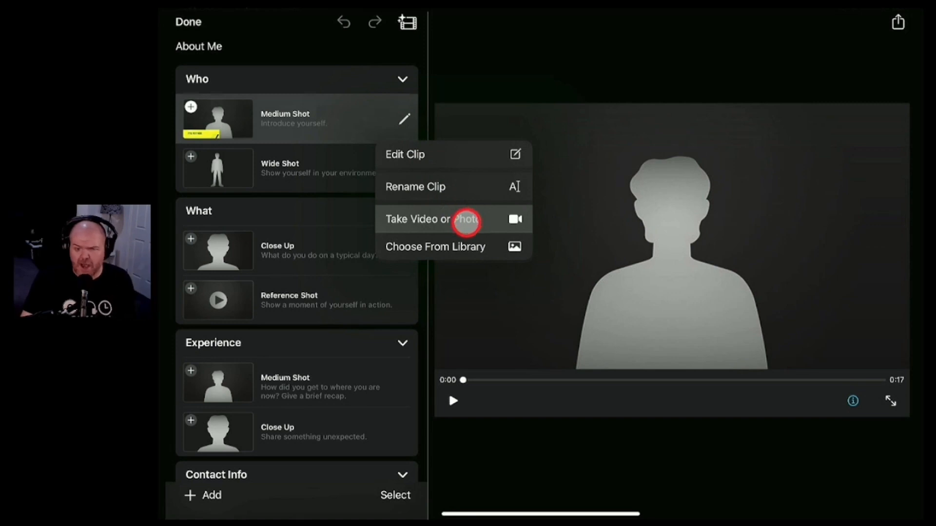
mouse_move(449, 247)
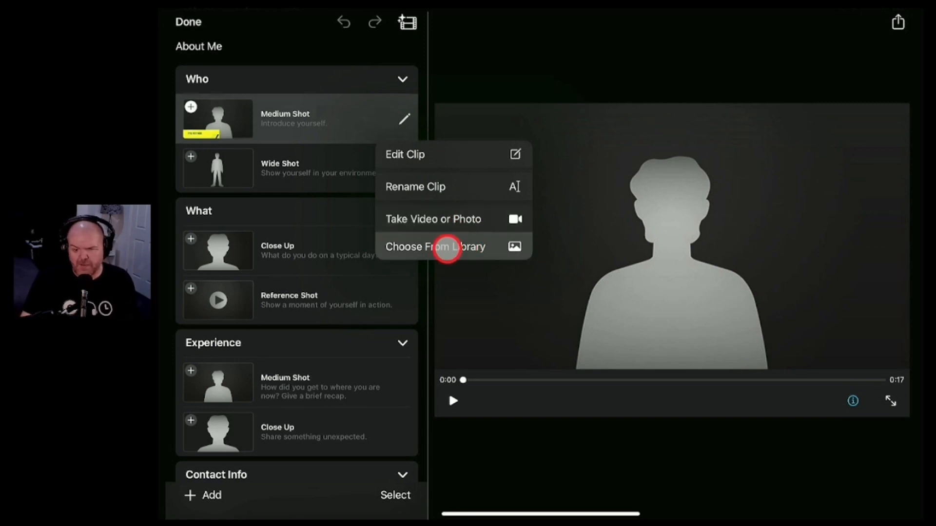
click(435, 247)
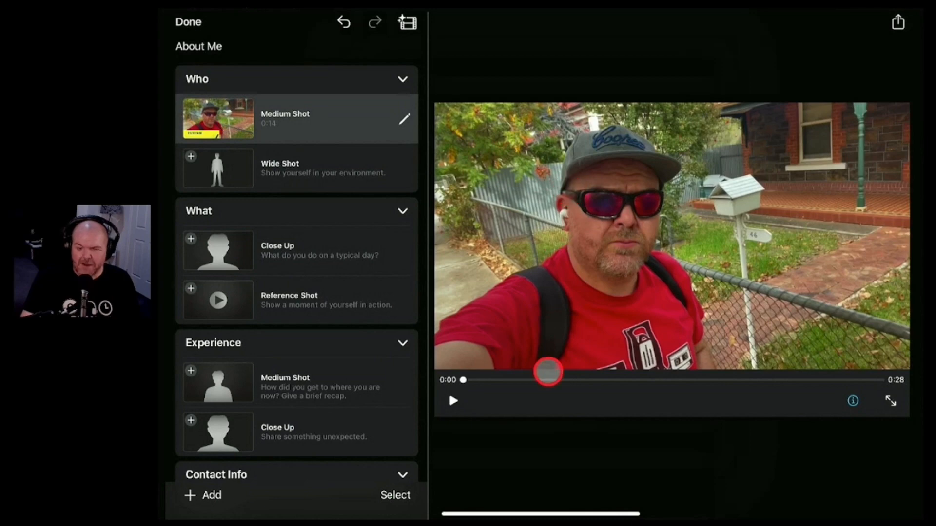
click(453, 401)
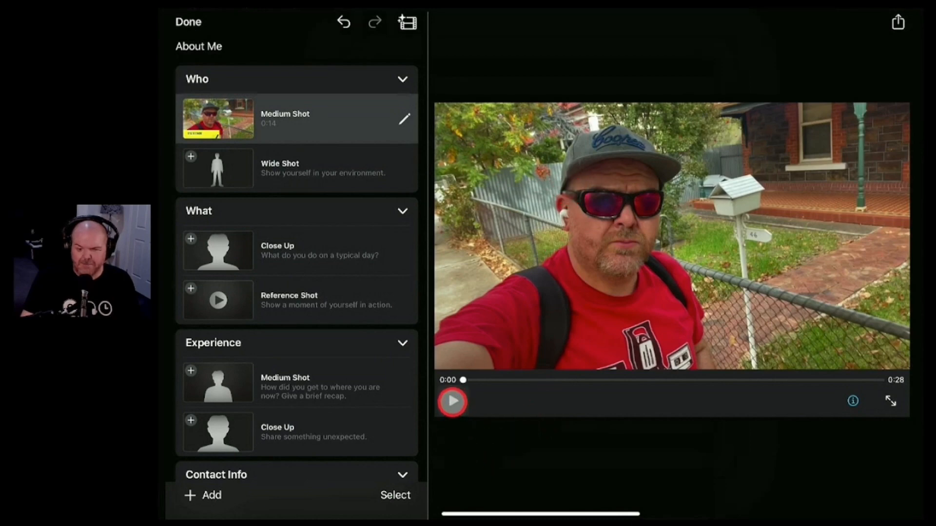
Play back the new Medium Shot clip, then bring up its options again
click(451, 401)
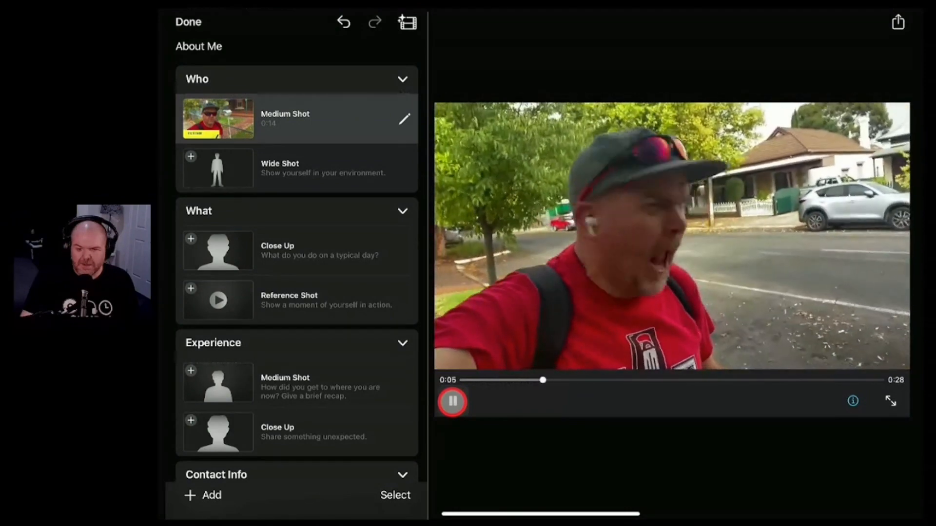
click(452, 401)
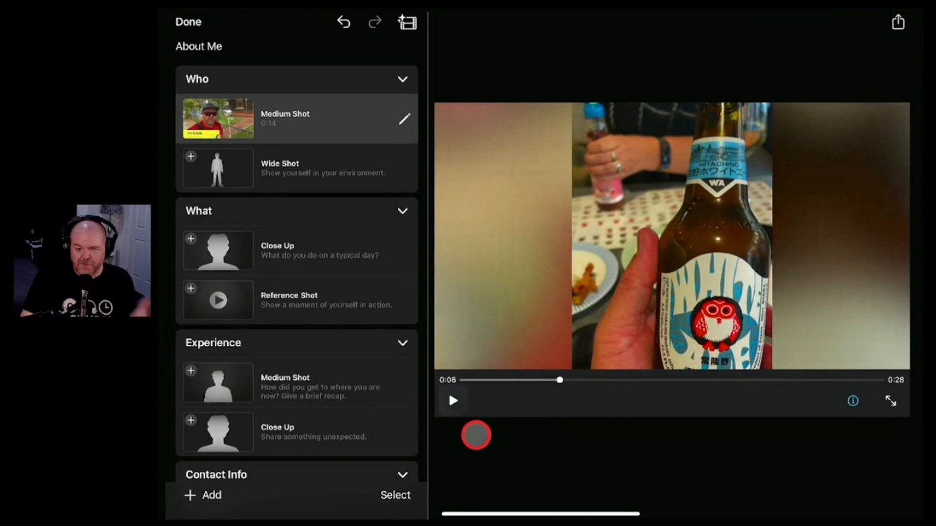
click(404, 119)
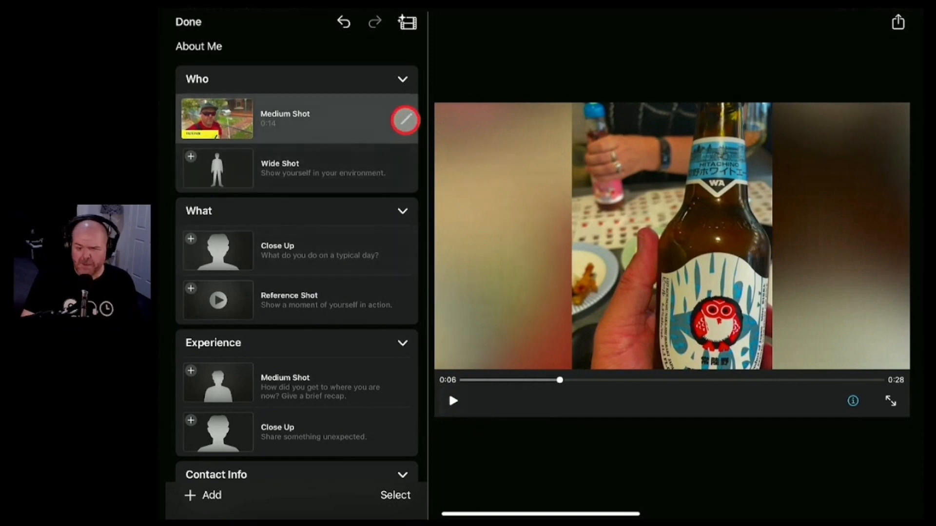
click(405, 119)
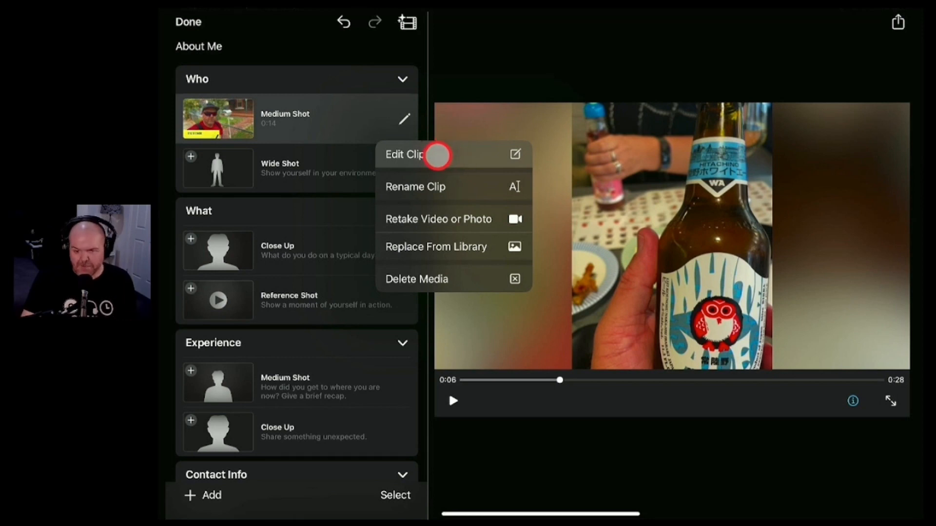
mouse_move(457, 258)
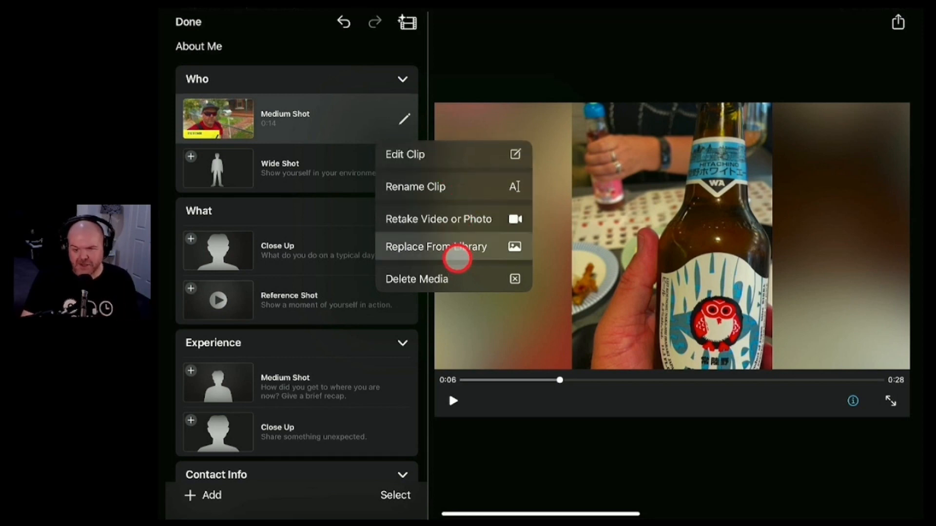
Replace the Medium Shot with a 3-second street selfie clip and start picking media for Wide Shot
click(437, 247)
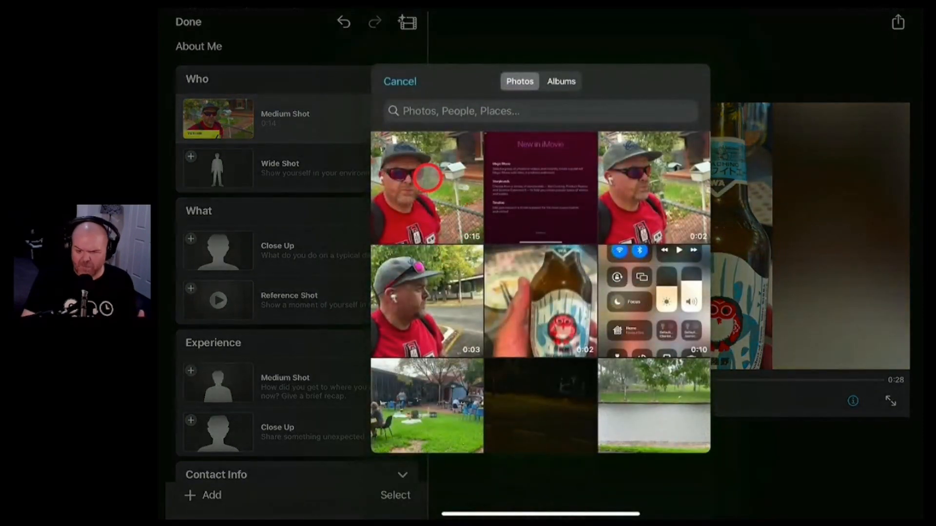
mouse_move(430, 305)
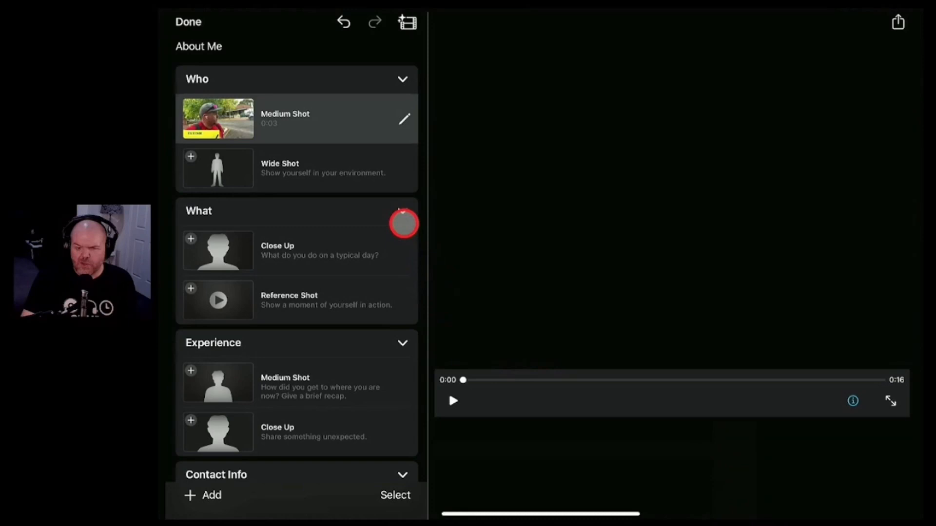
click(452, 400)
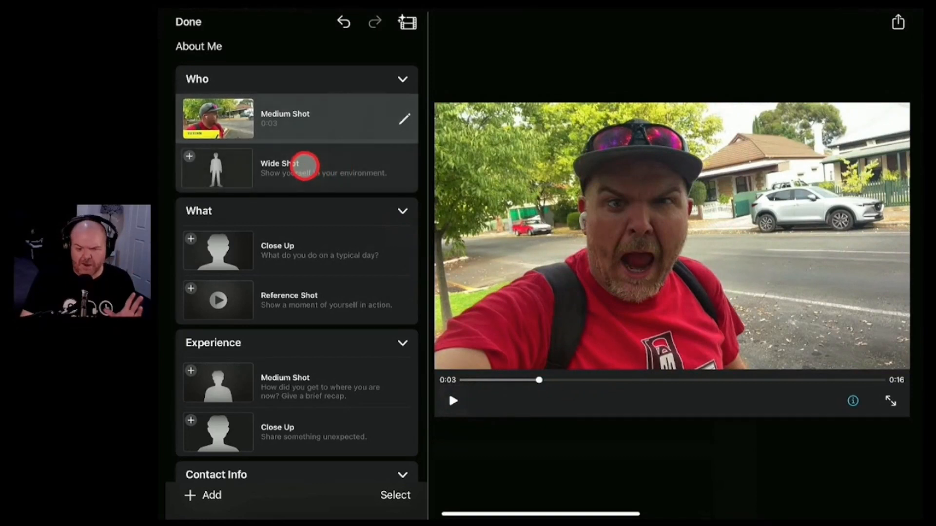
click(405, 170)
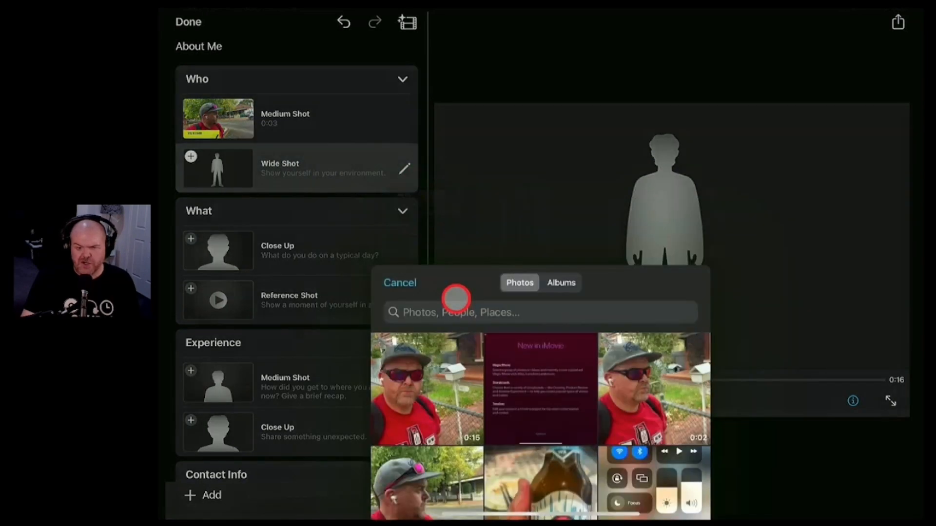
Scroll the Photos picker to the 10-second lakeside clip for the Wide Shot
scroll(down, 3)
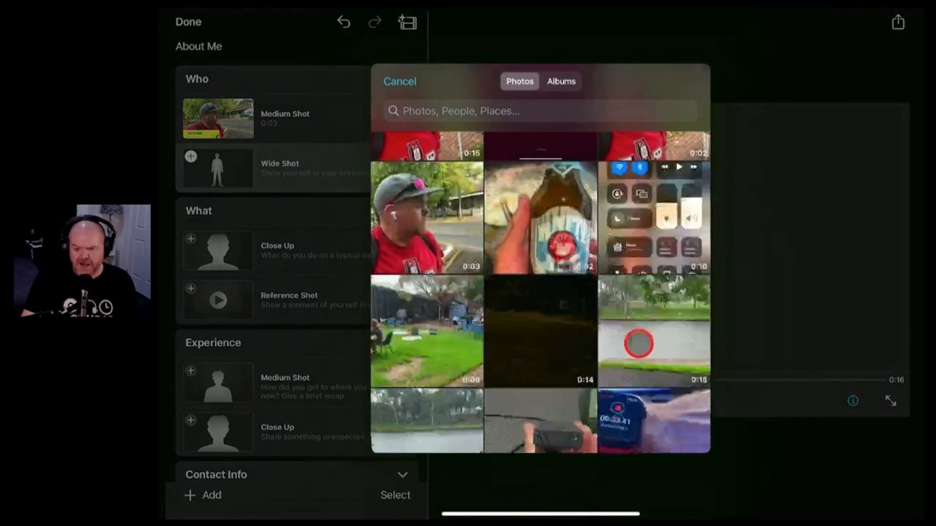
scroll(down, 3)
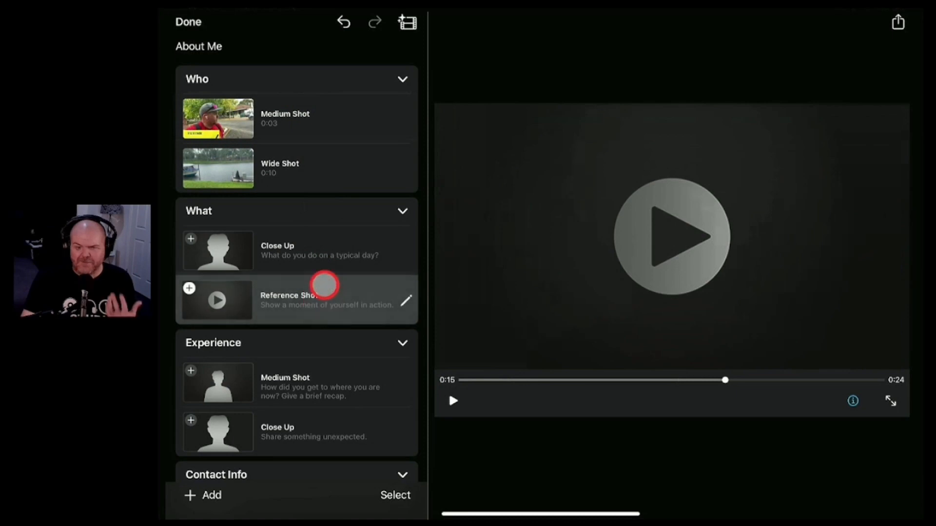
Select the What section's Close Up slot and bring up its fill options
click(296, 251)
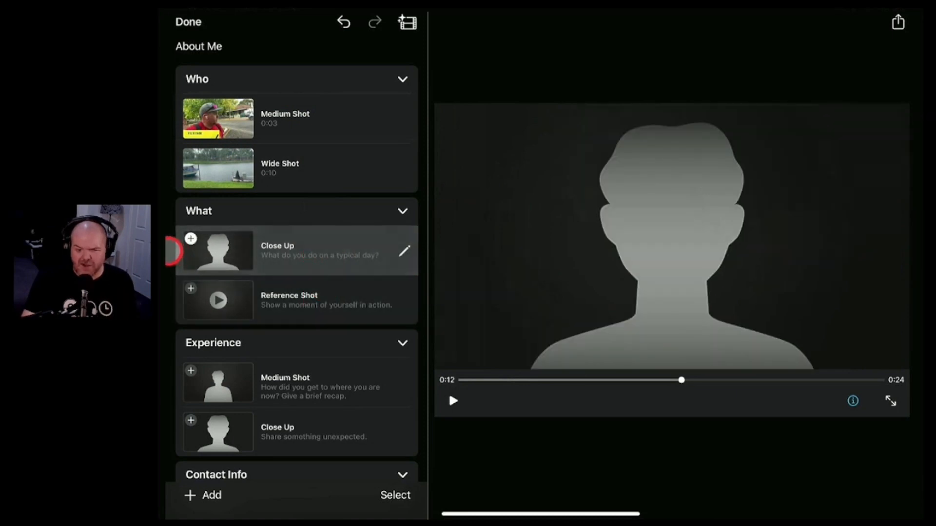
click(216, 251)
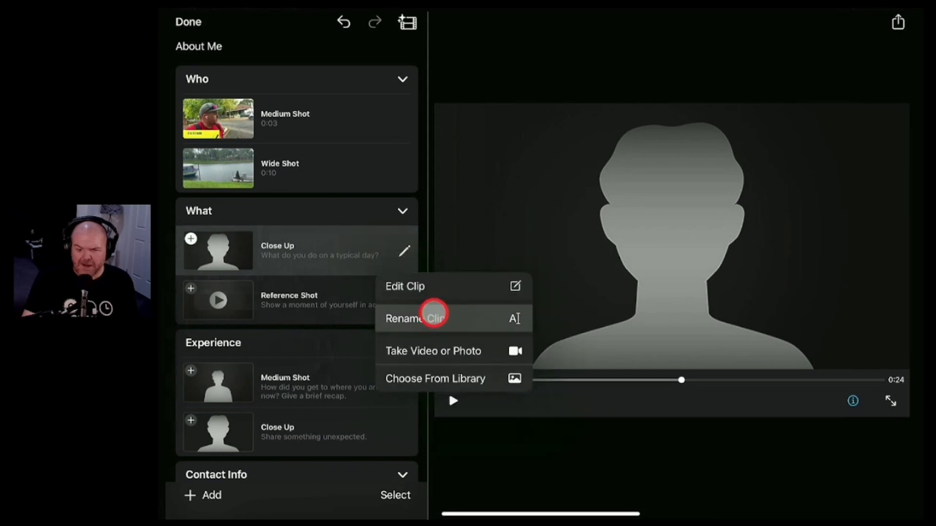
mouse_move(466, 346)
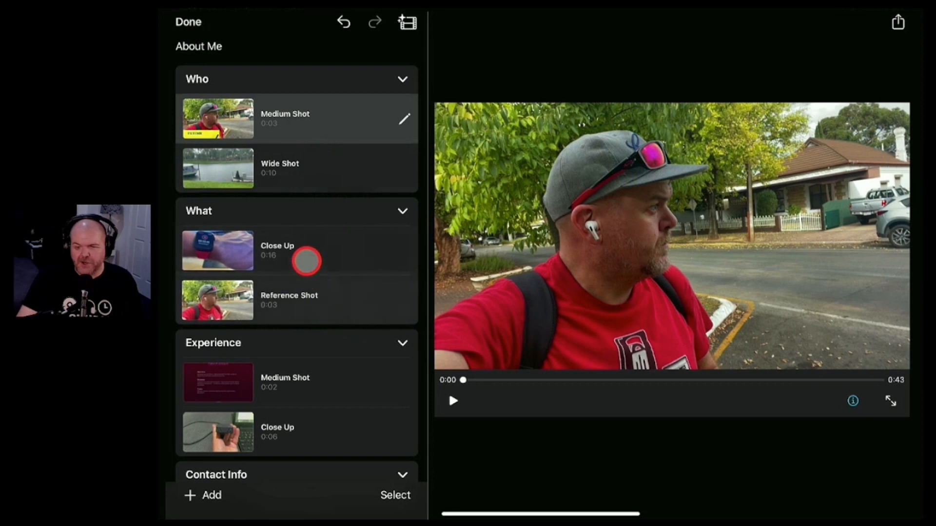
Preview the Experience Medium Shot app screenshot and play the movie from it
click(296, 382)
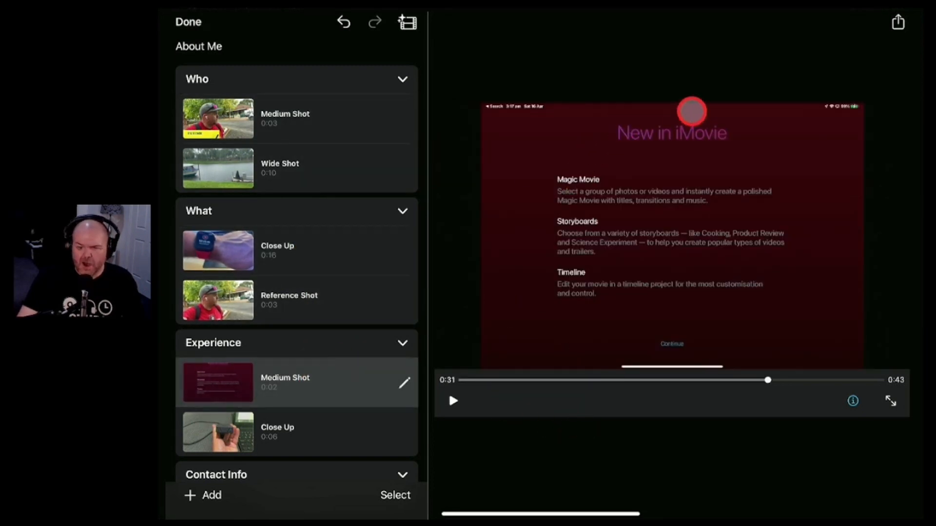
click(452, 400)
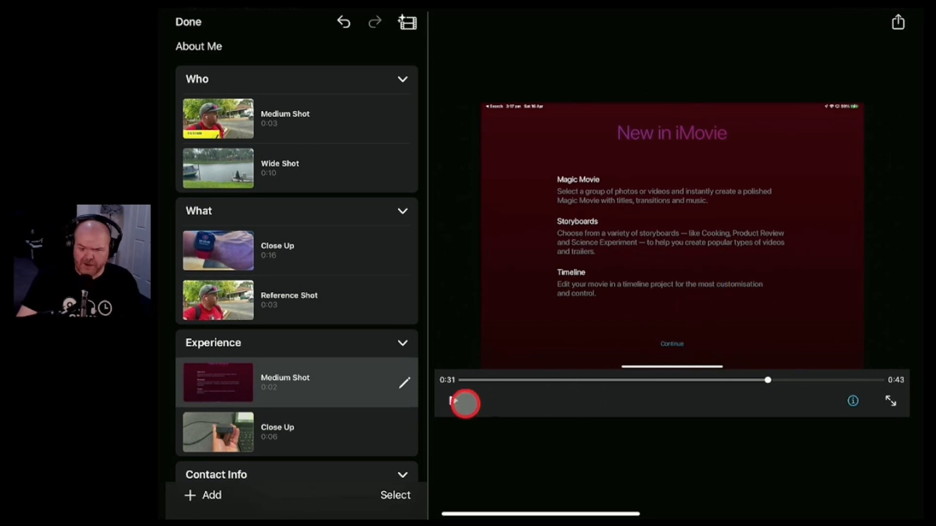
click(453, 401)
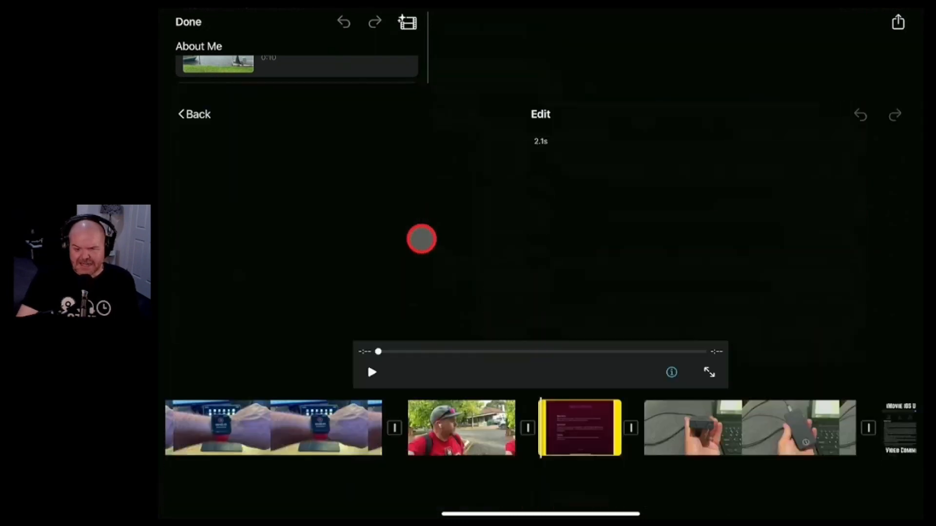
Trim clips on the timeline so the Experience gadget Close Up runs 4 seconds
click(578, 427)
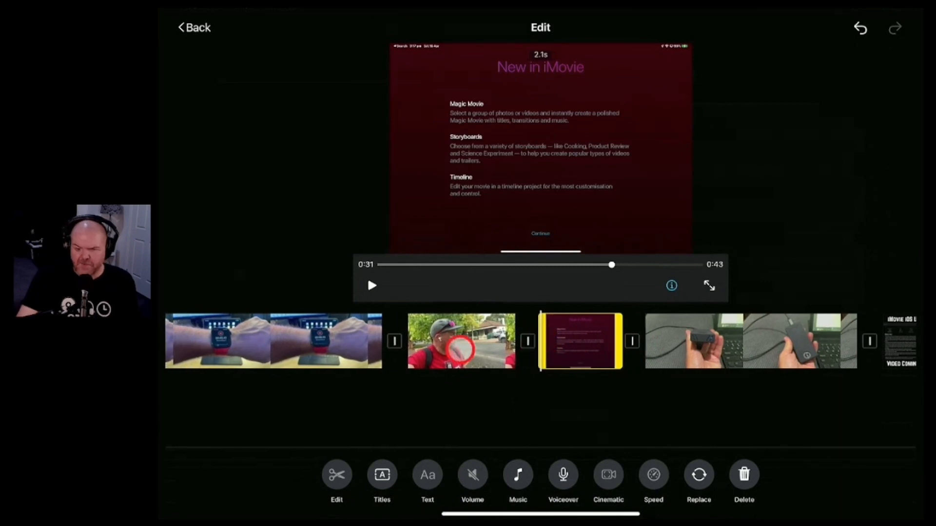
click(460, 341)
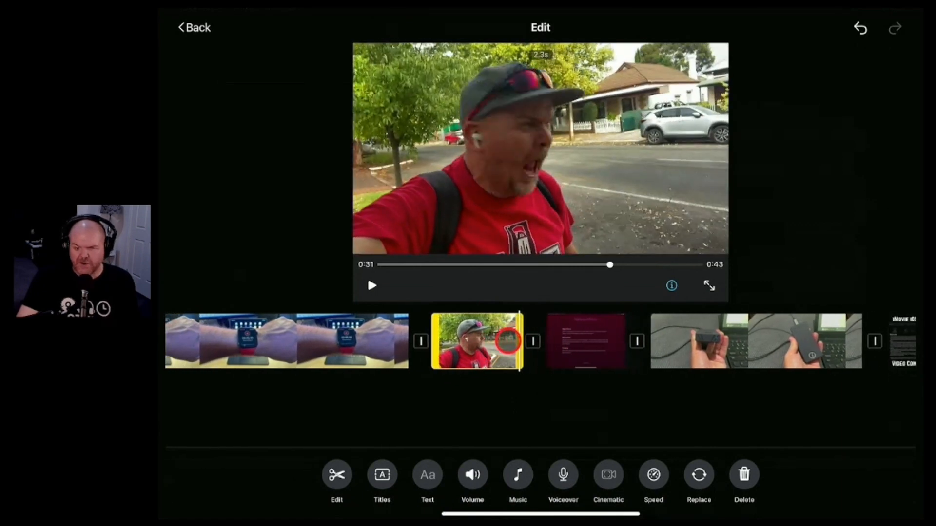
click(381, 474)
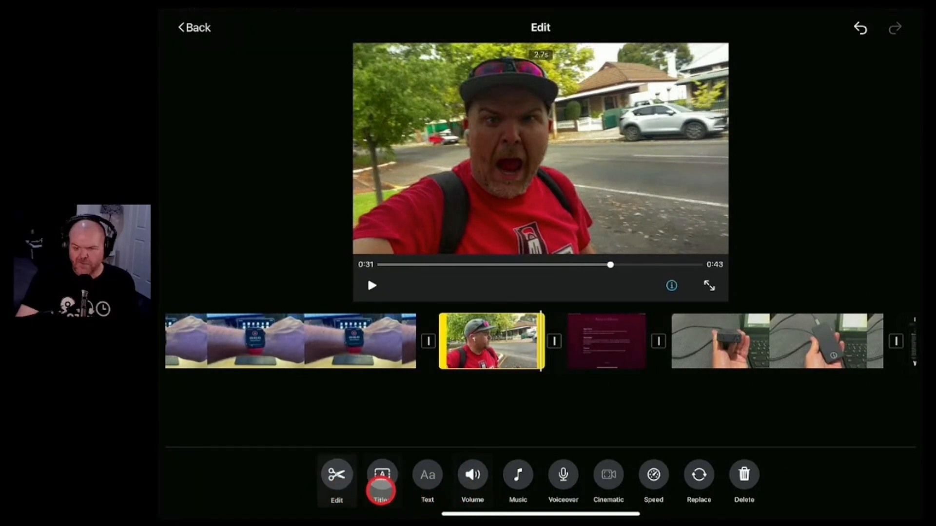
click(743, 475)
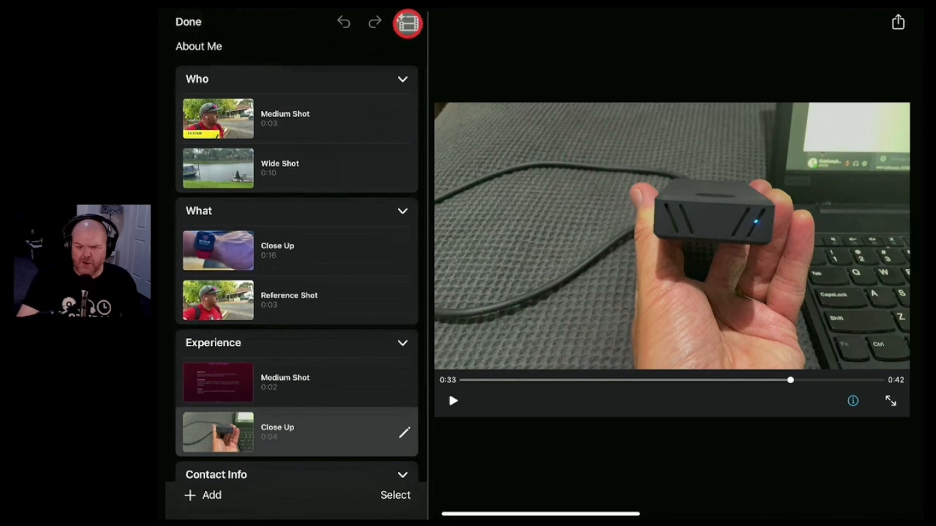
Review the Poster style's On The Weekend music, font and colour, keeping them unchanged
click(407, 22)
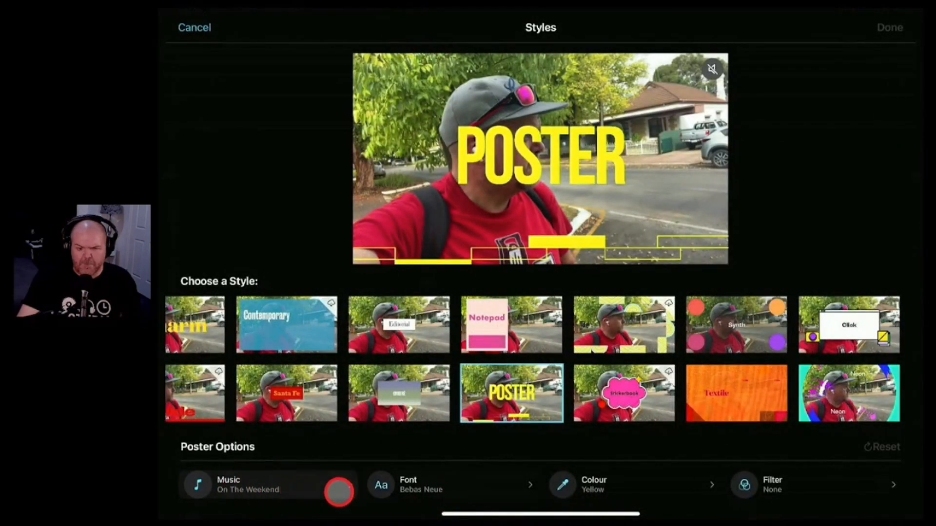
click(380, 485)
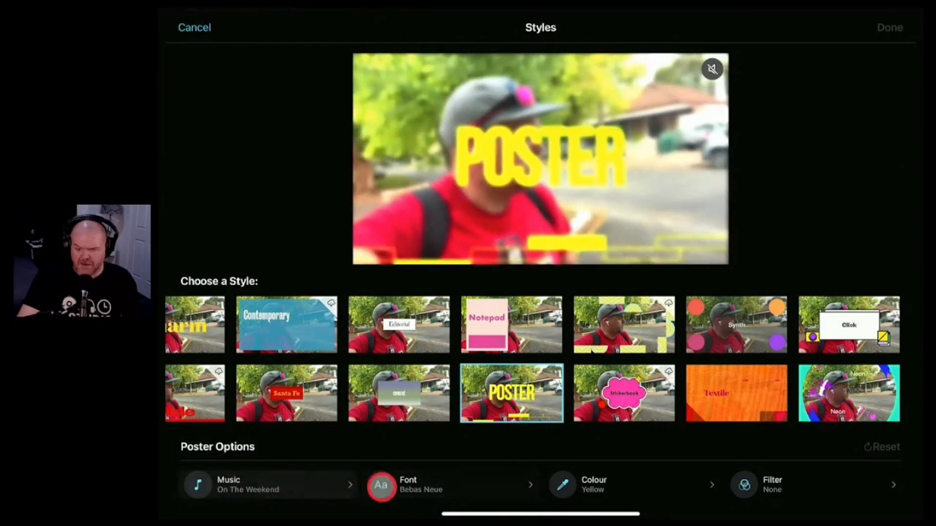
click(776, 484)
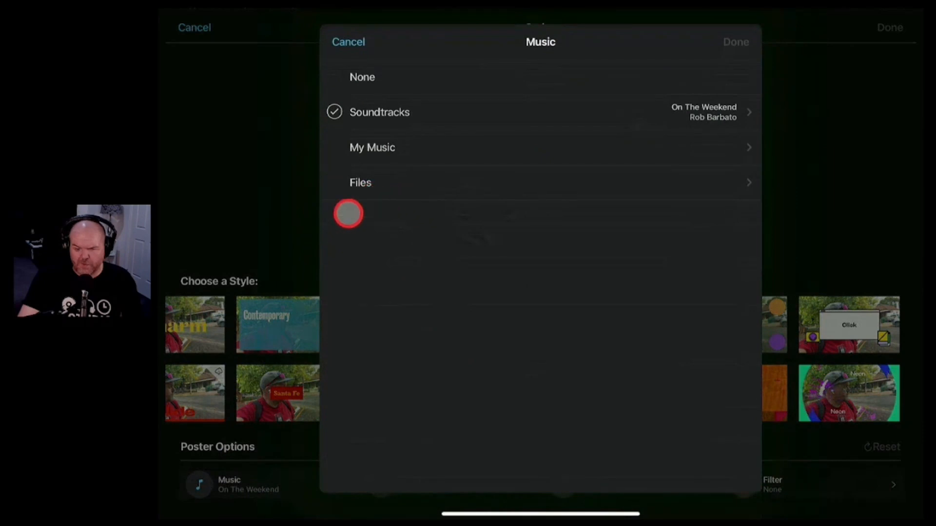
mouse_move(418, 115)
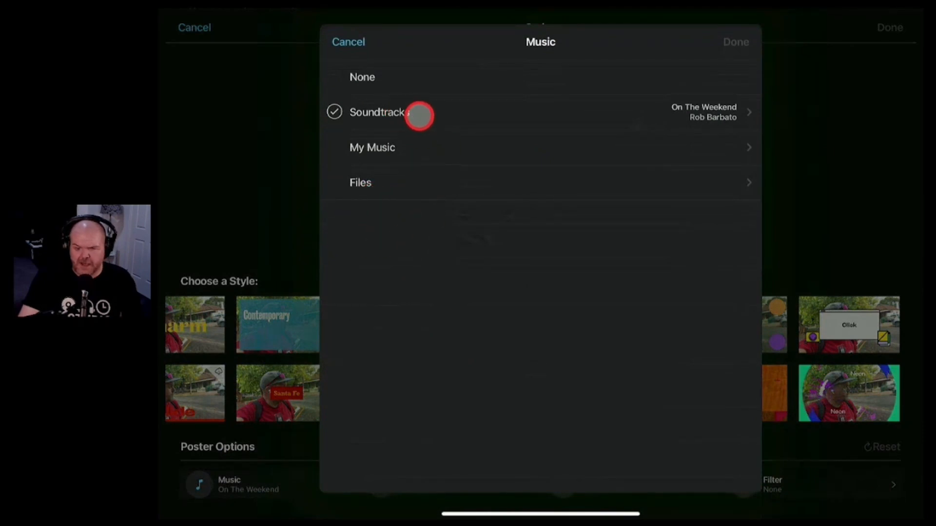
mouse_move(480, 145)
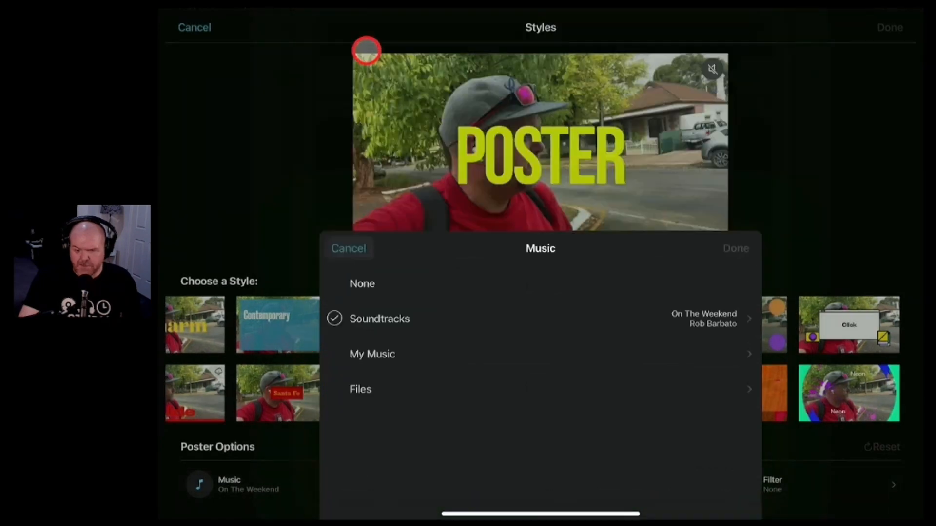
click(348, 249)
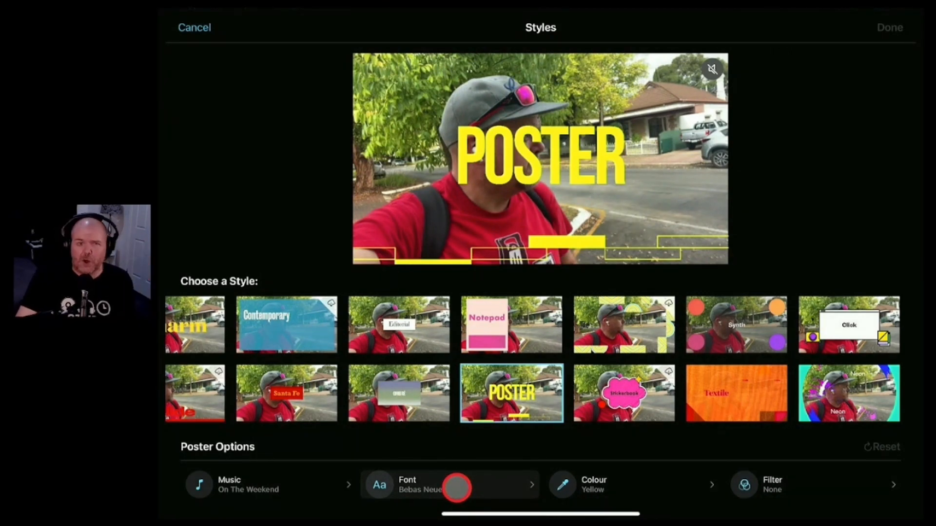
click(889, 27)
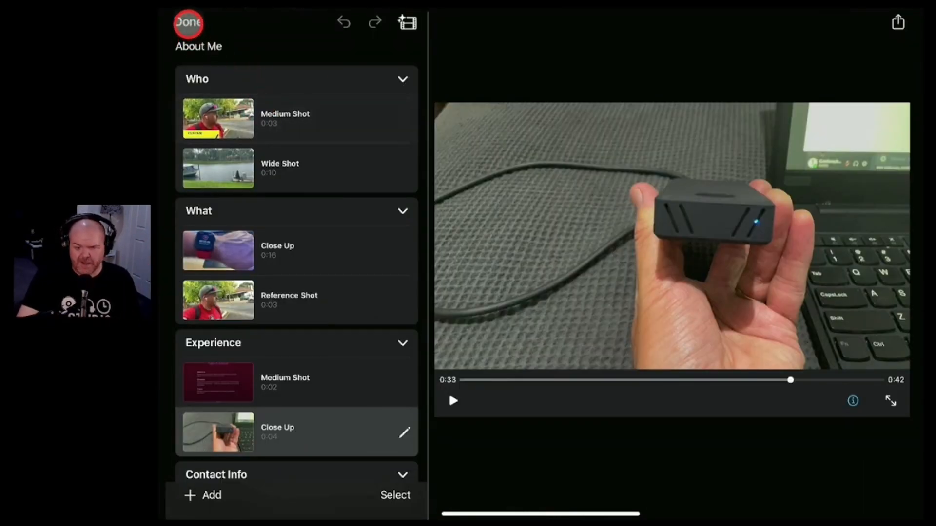
Rename the About Me storyboard project to 'About Me Pete' from its project details
click(188, 23)
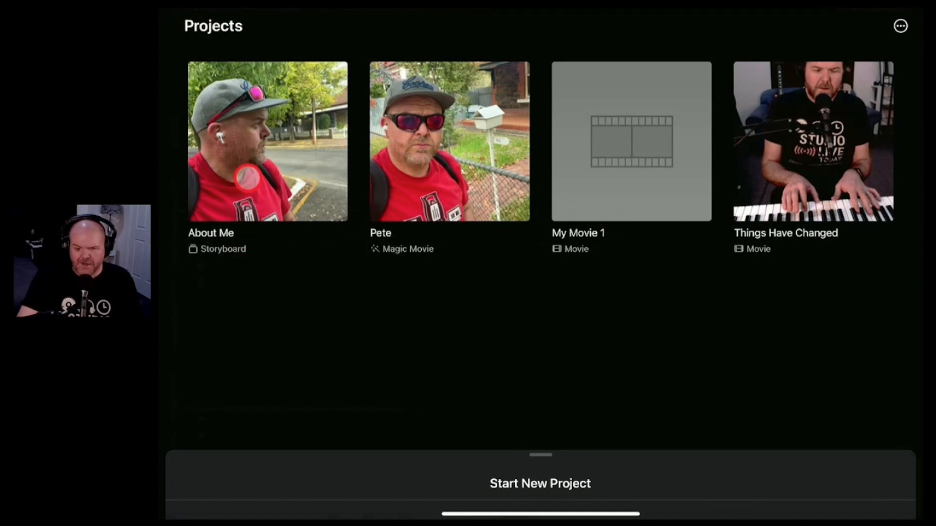
click(267, 141)
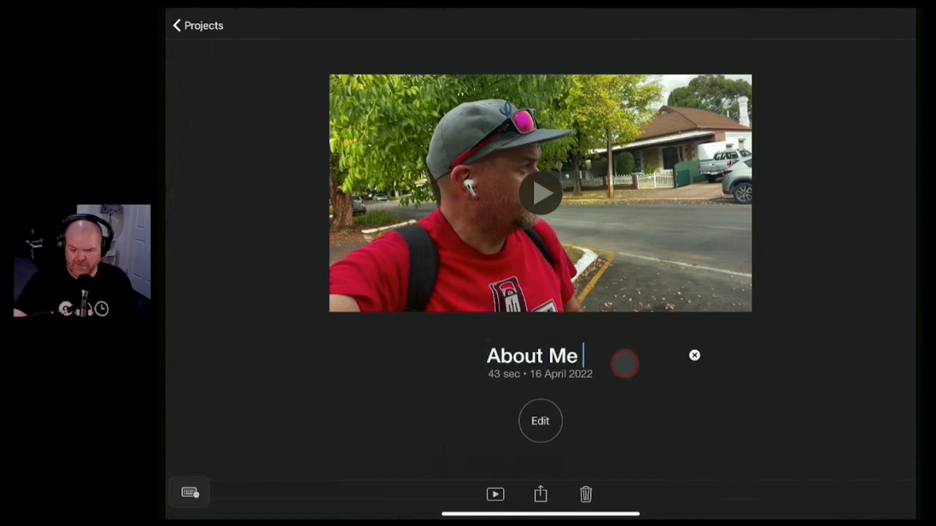
text(P)
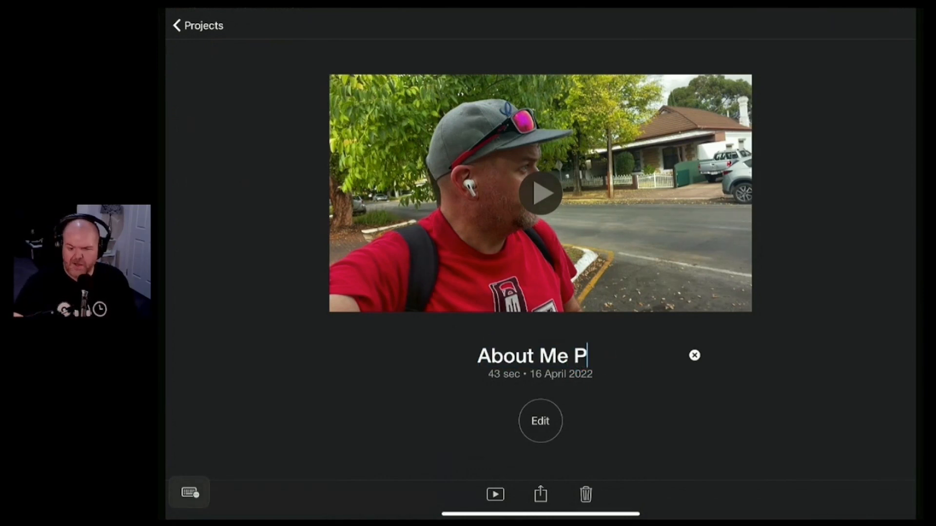
text(ete)
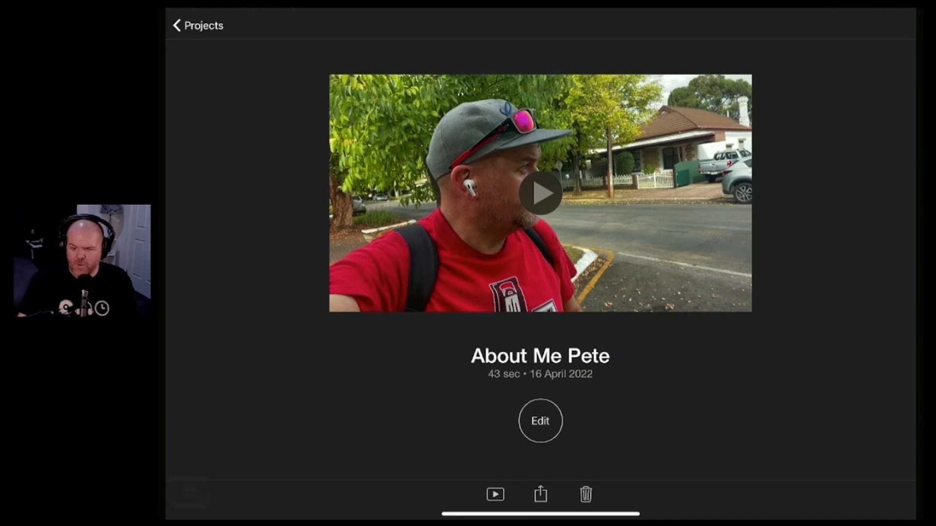
click(539, 494)
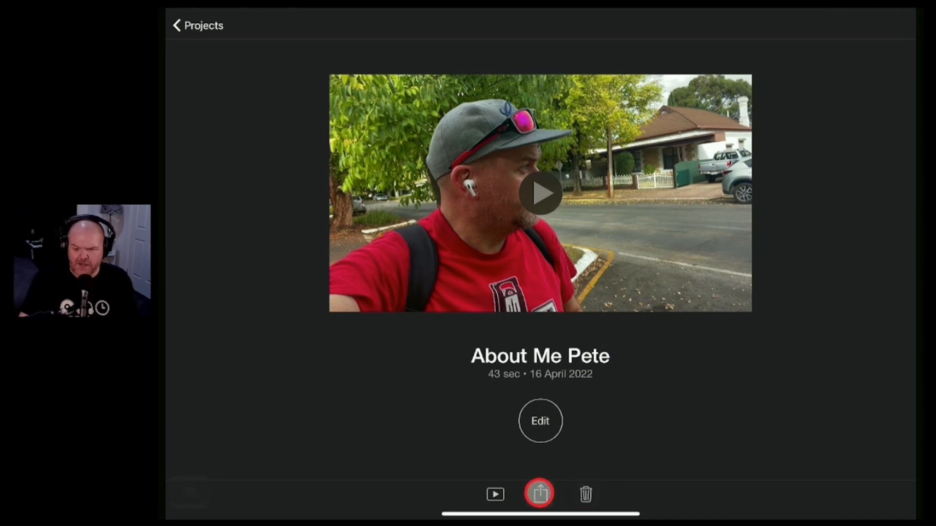
Reopen the renamed storyboard briefly, then return to the Projects list showing 'About Me Pete'
click(539, 421)
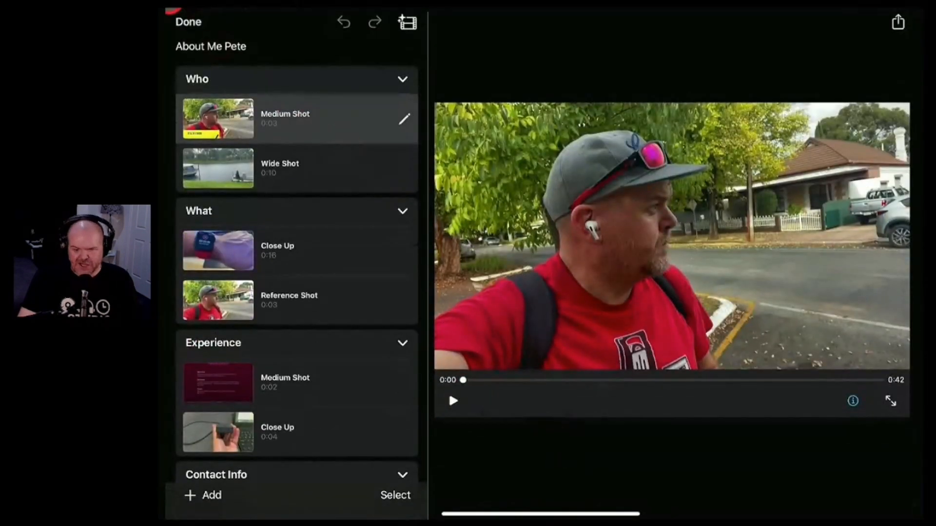
click(187, 22)
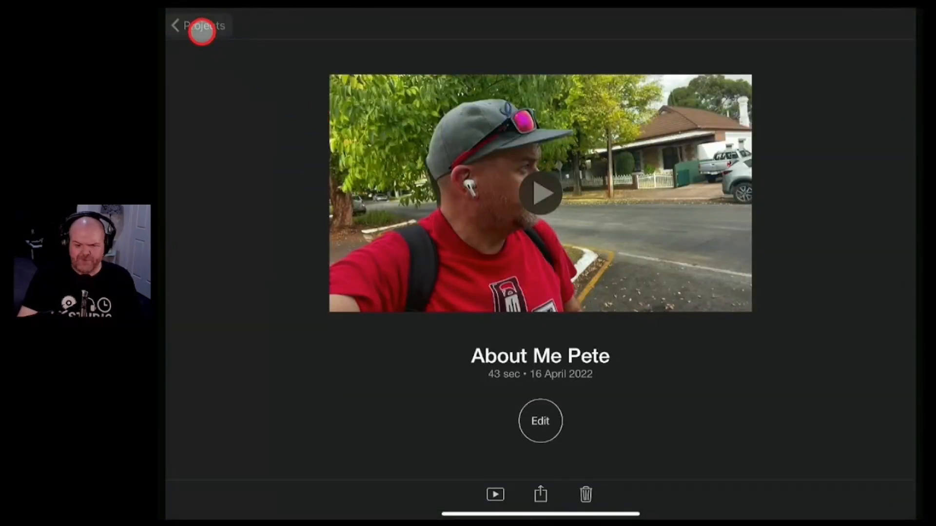
click(200, 25)
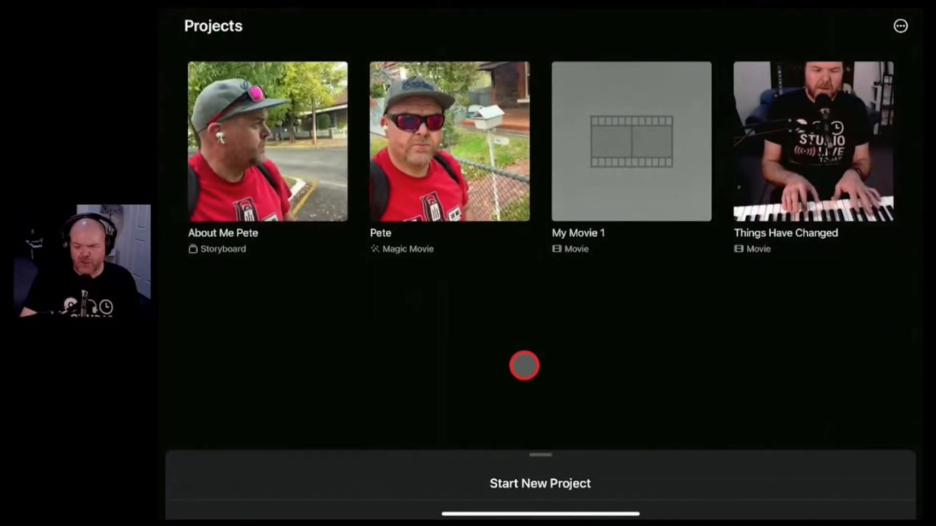
mouse_move(517, 337)
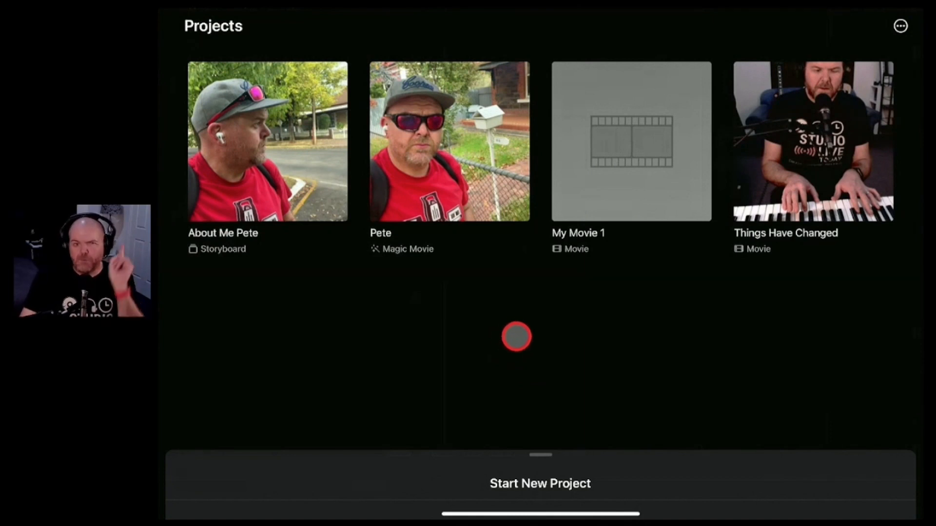